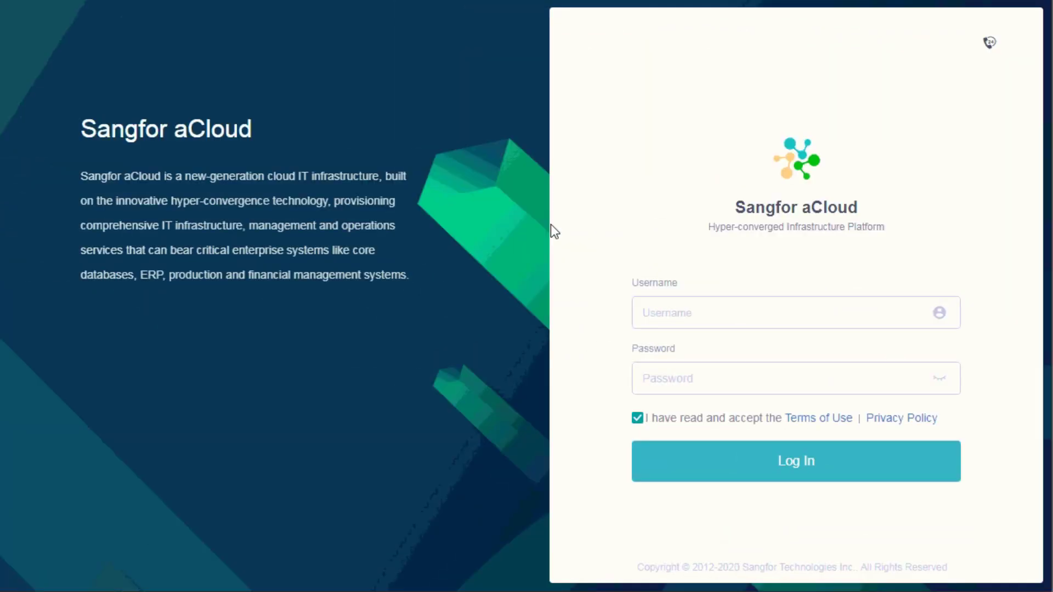
Step: Sign in to the aCloud management platform as admin and reach the welcome page
type("admin")
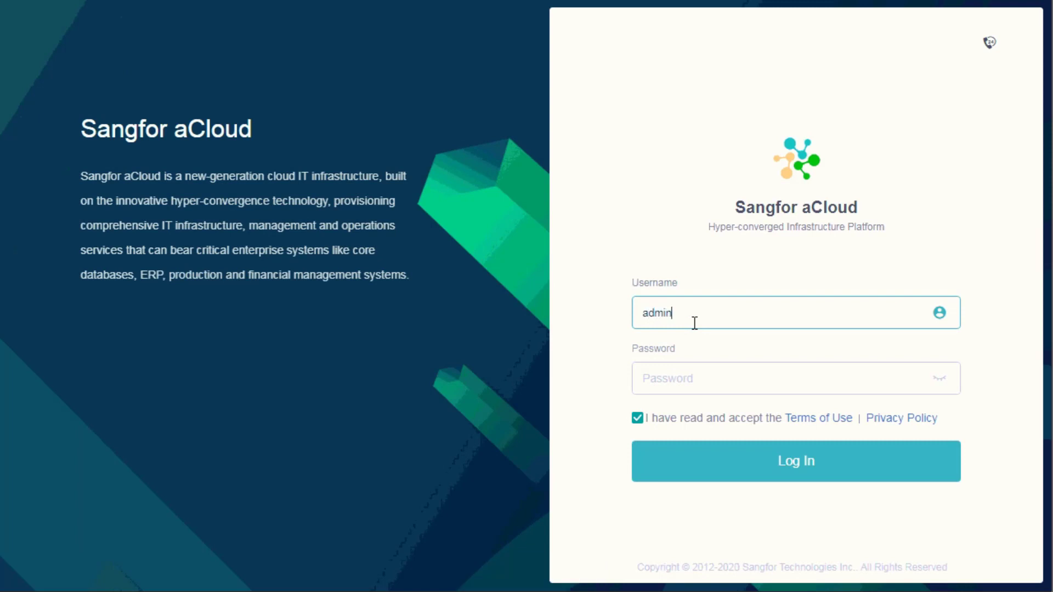
left_click(795, 461)
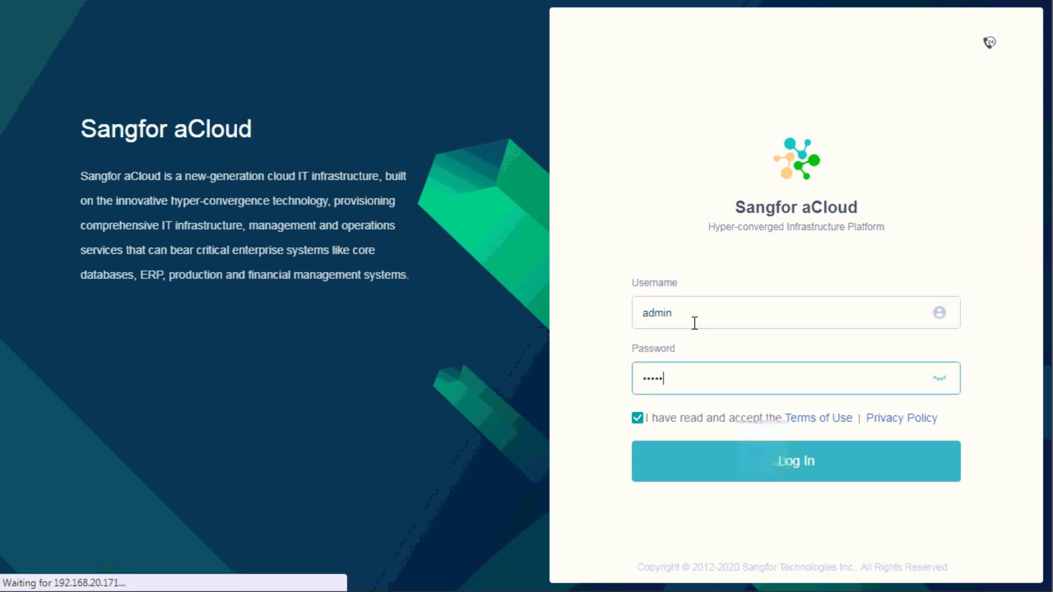
left_click(796, 461)
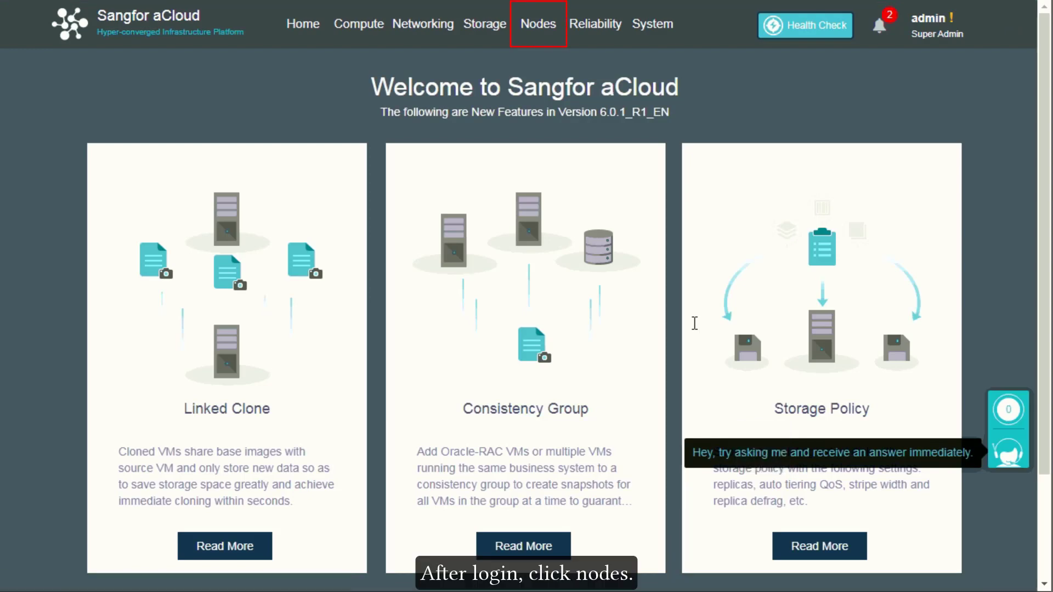
Step: Go to the Nodes page and start adding a new node to the cluster
left_click(538, 23)
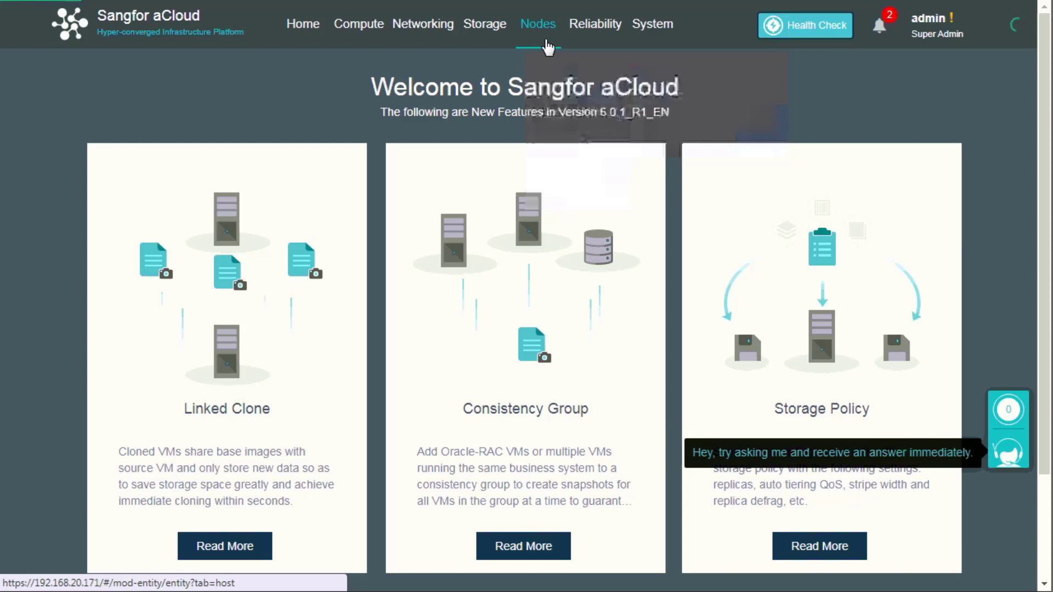
left_click(537, 23)
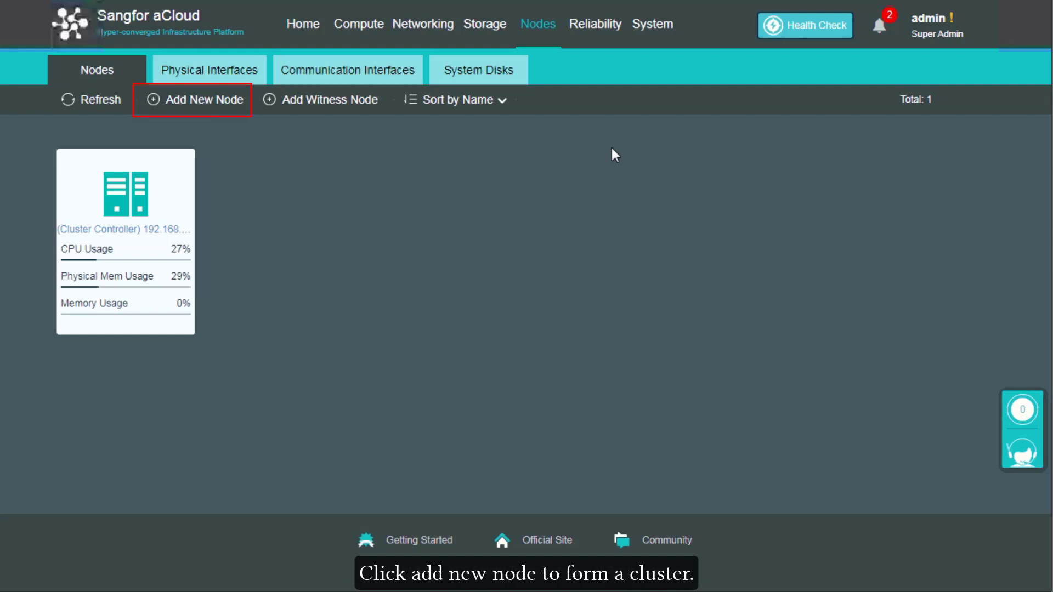
left_click(203, 100)
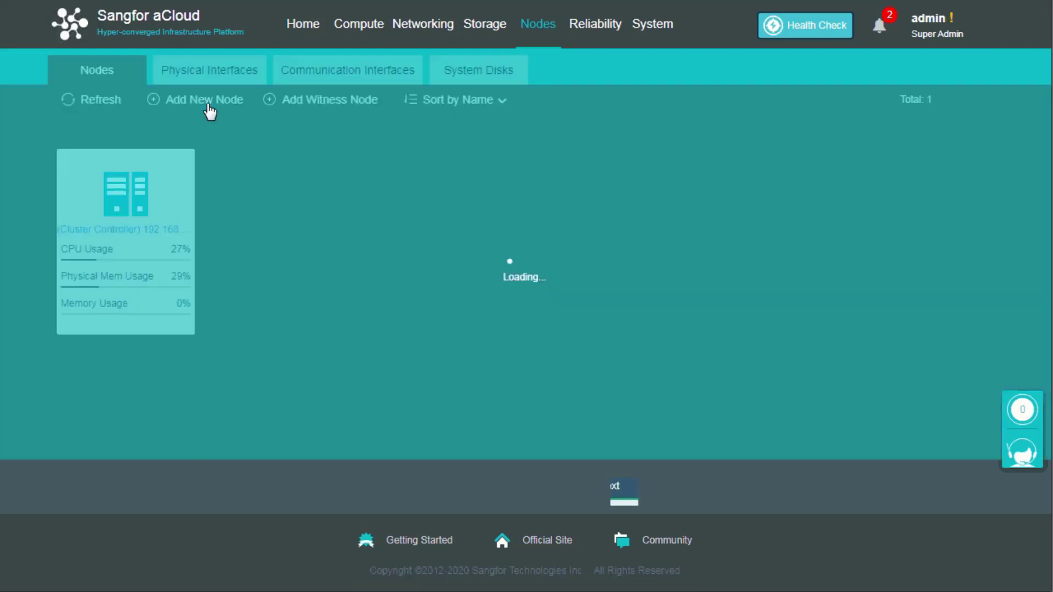
Step: Enter cluster IP 192.168.20.170 and netmask 255.255.255.0 in the New Node wizard
left_click(204, 100)
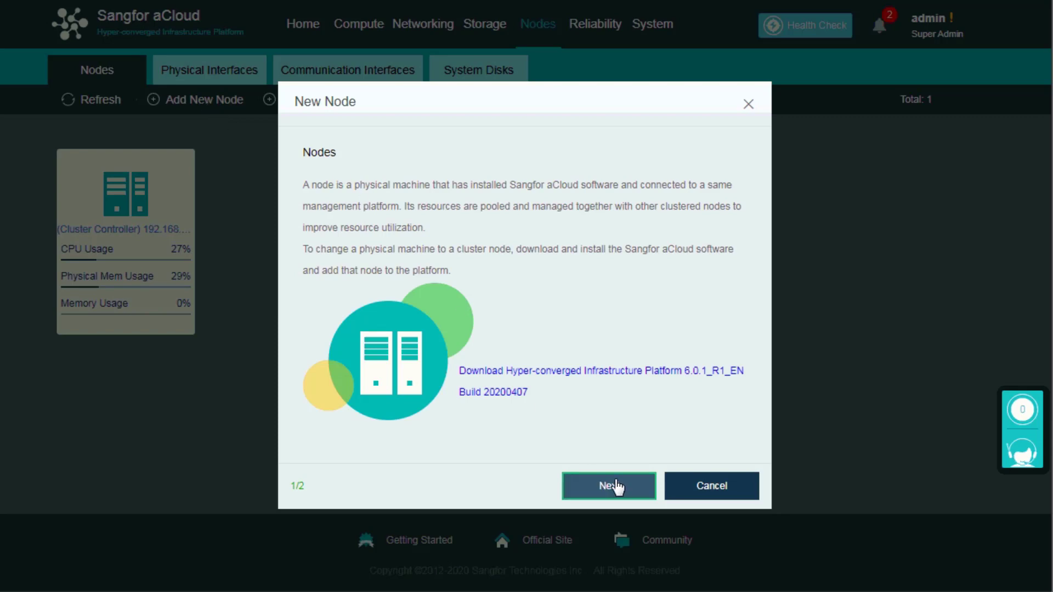
left_click(608, 486)
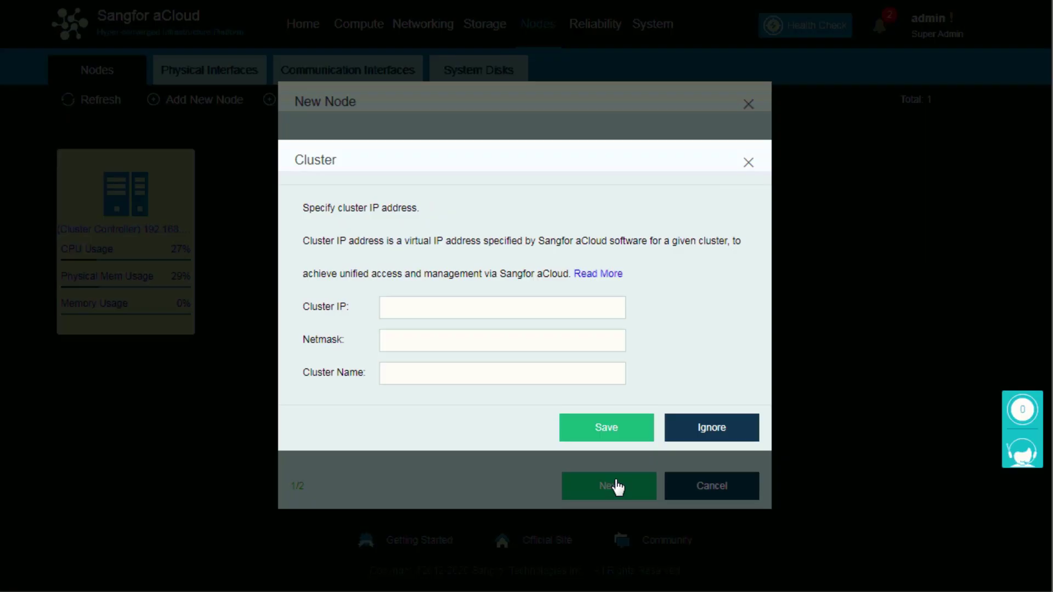
left_click(501, 307)
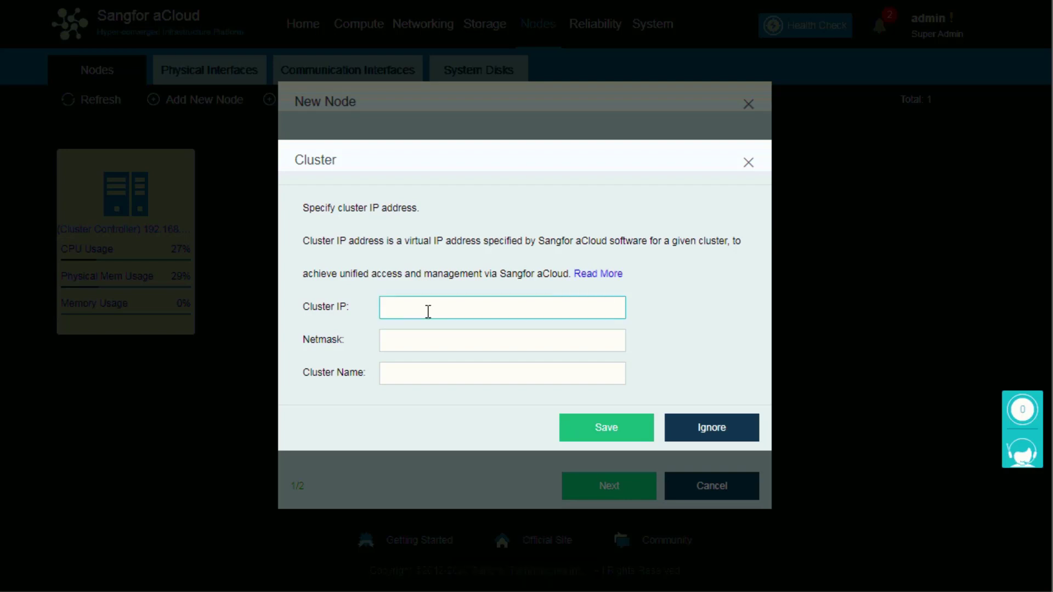
type("192")
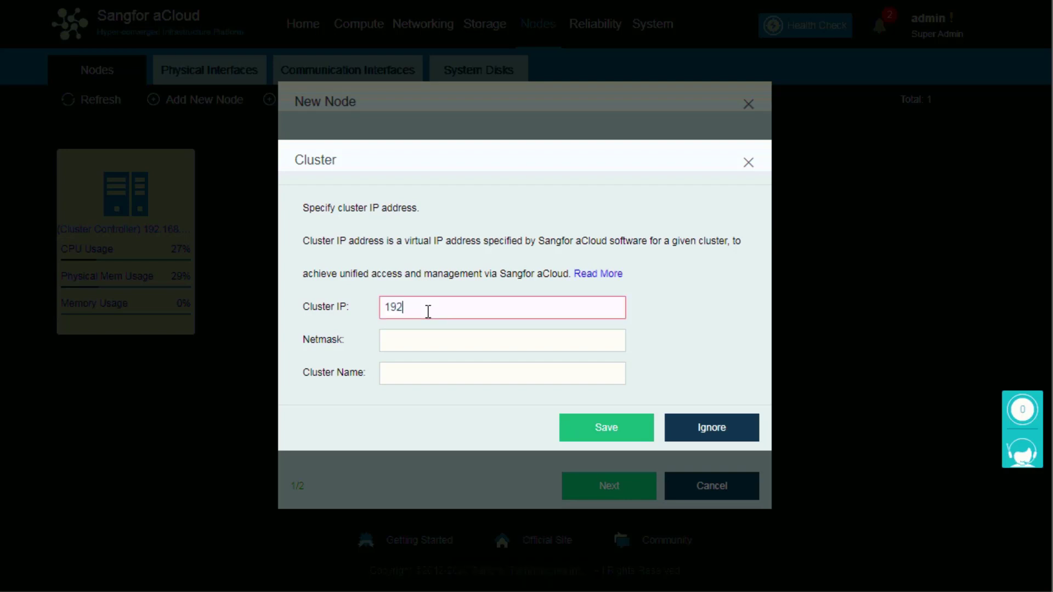
type(".168")
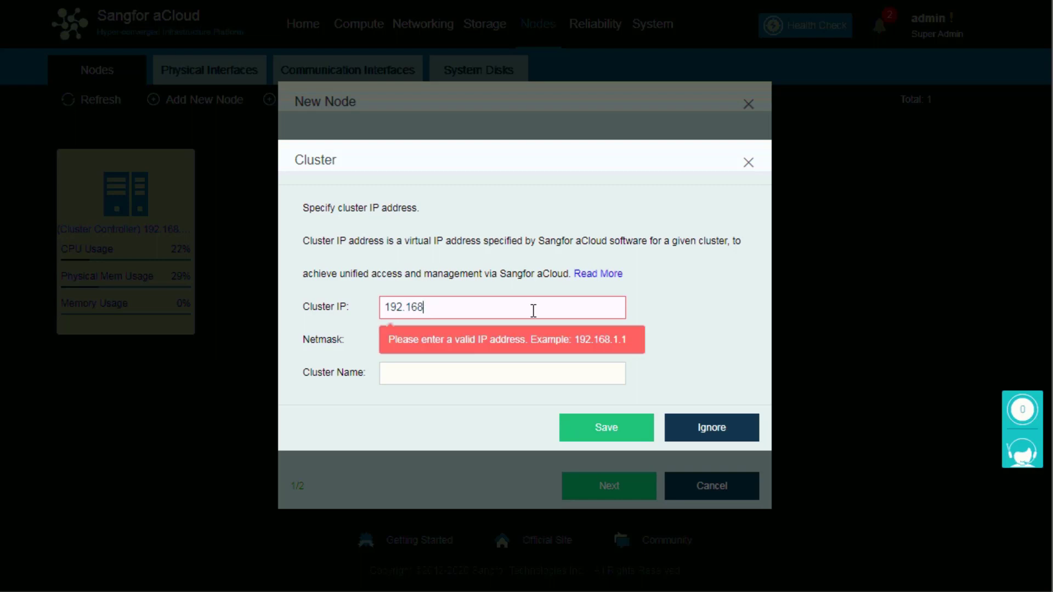
type(".20.170")
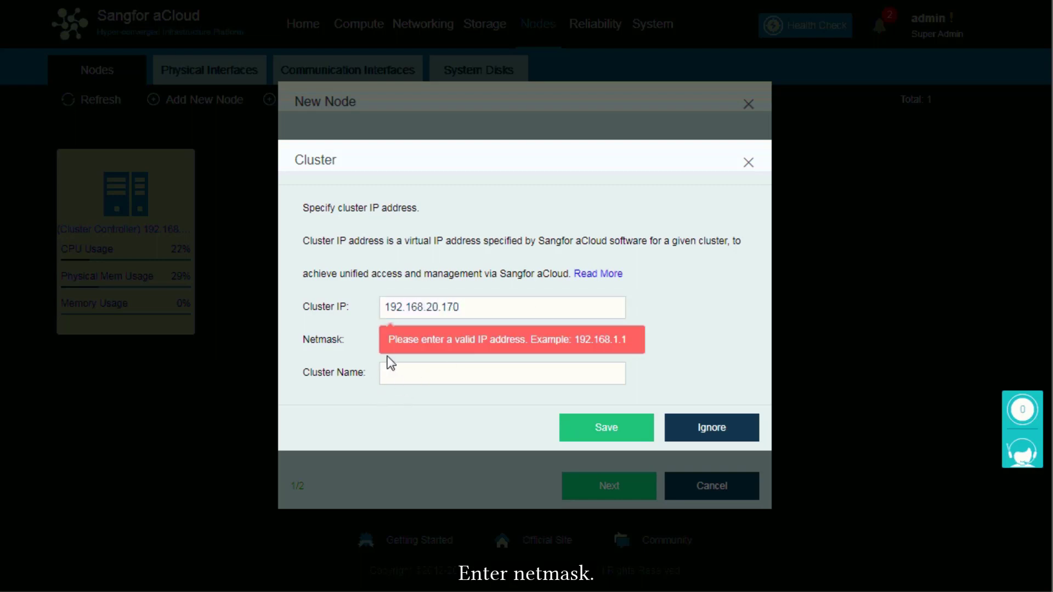
left_click(501, 340)
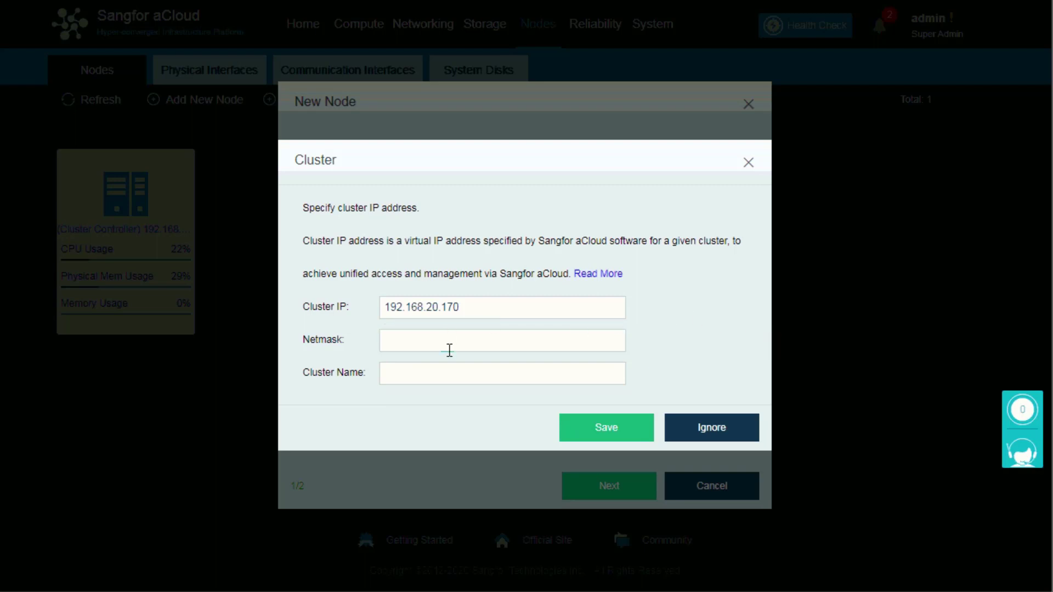
type("255.255.255.0")
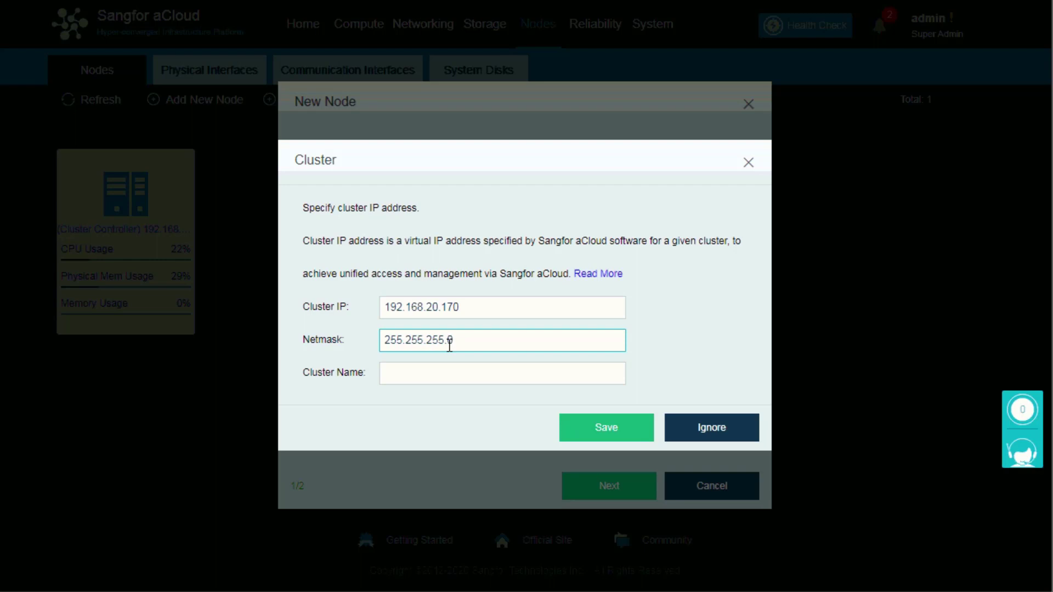
Step: Name the cluster Tutorial (after discarding 'MasterCont') and save the cluster settings
left_click(501, 373)
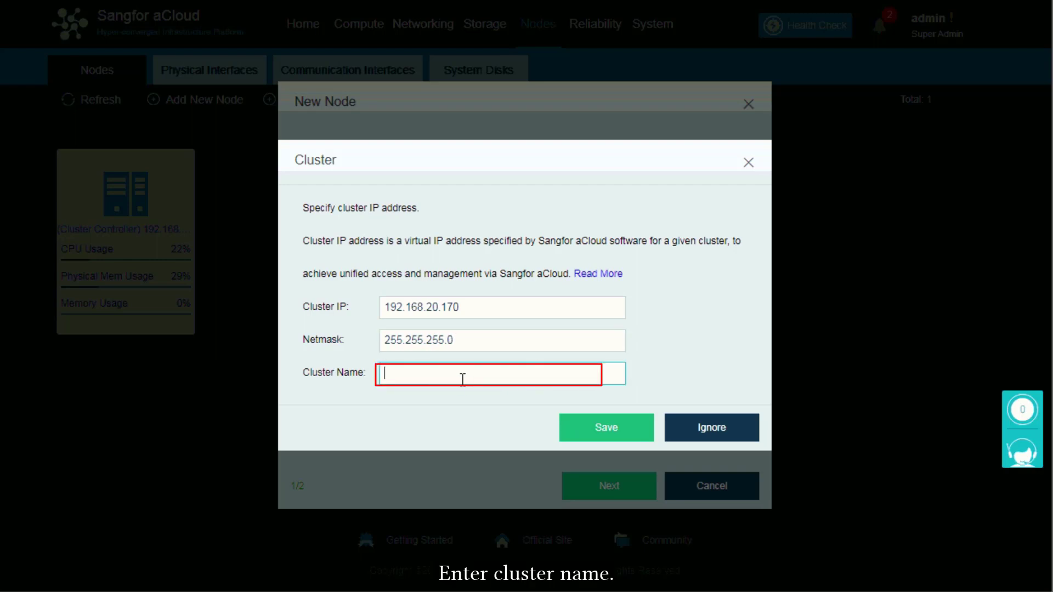
type("Mast")
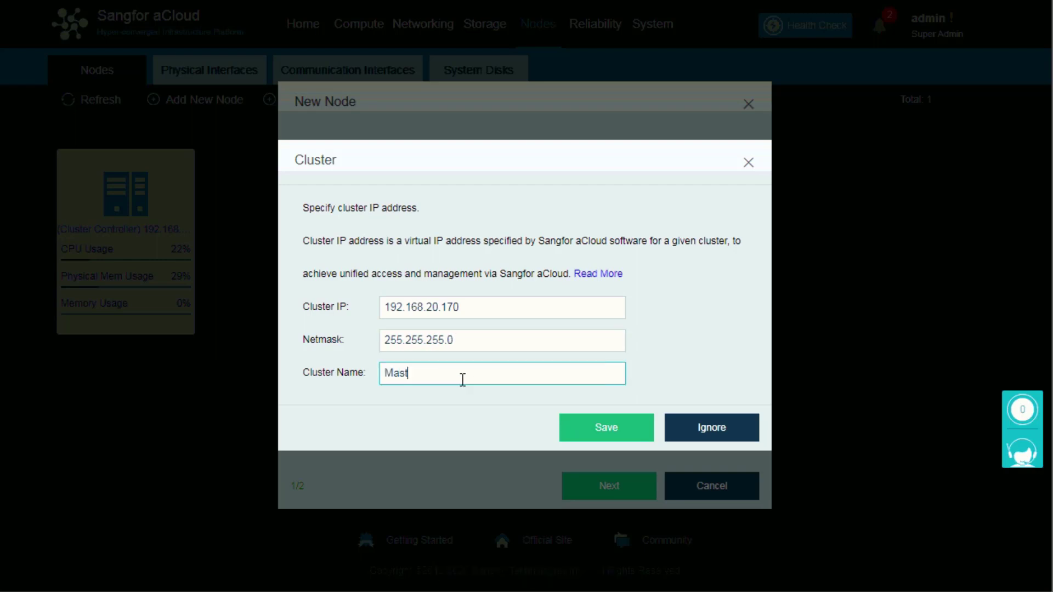
type("er")
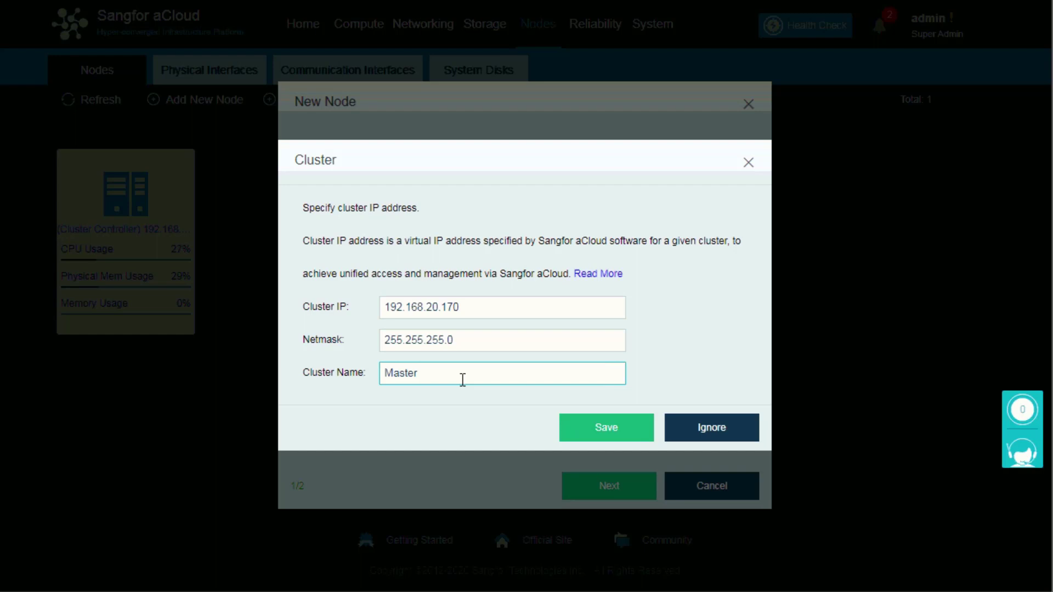
type("Cont")
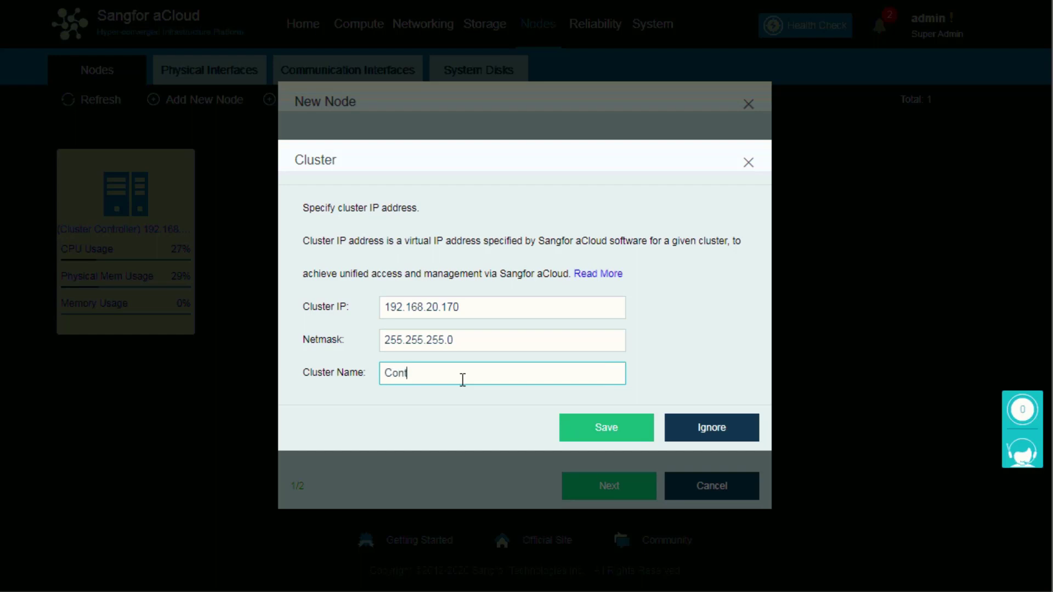
key("Backspace")
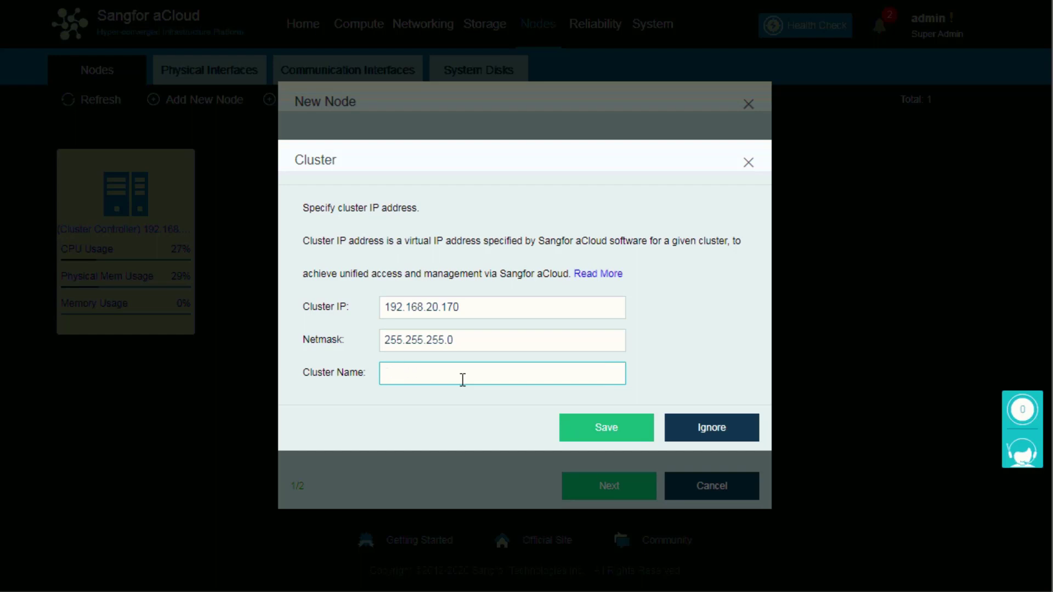
type("Tutorial")
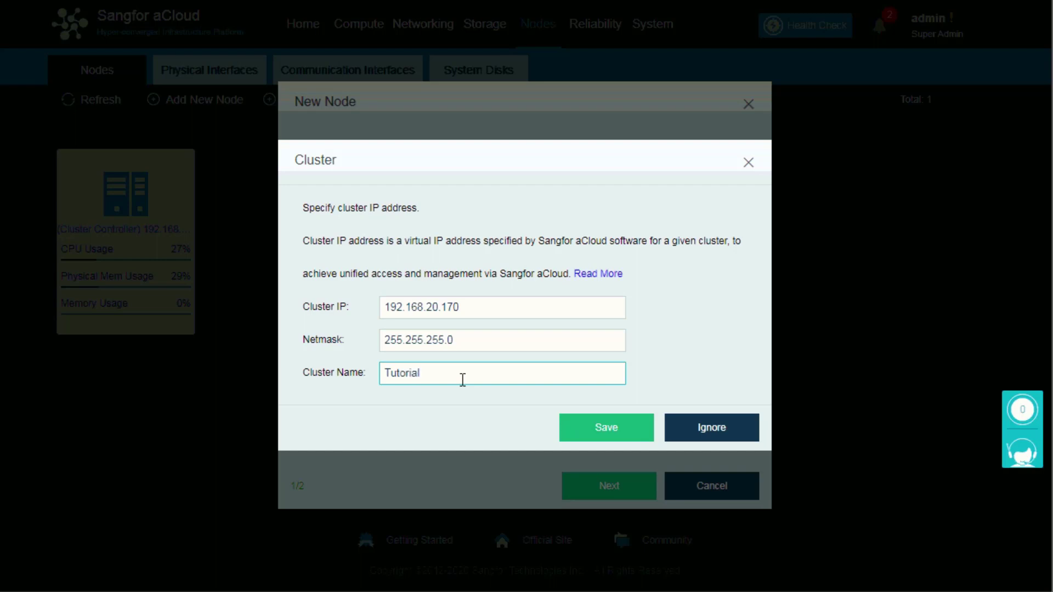
left_click(606, 428)
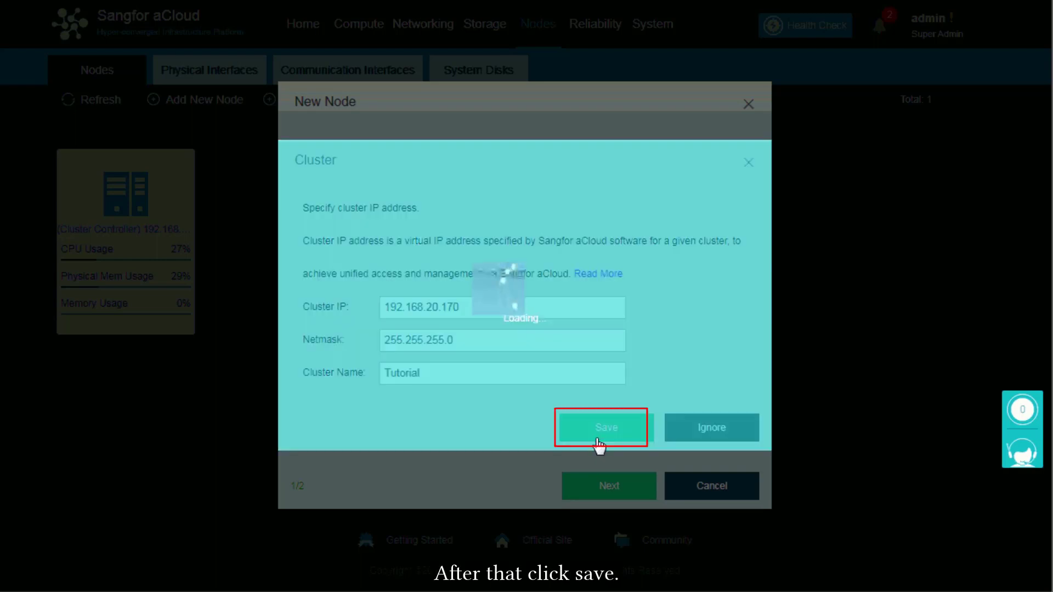
left_click(605, 426)
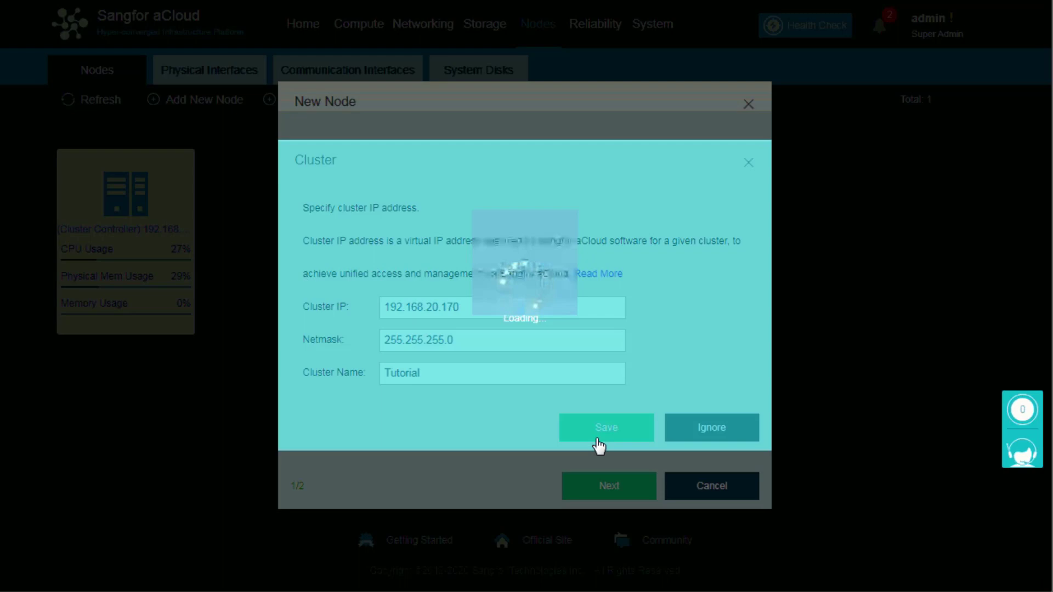
left_click(606, 427)
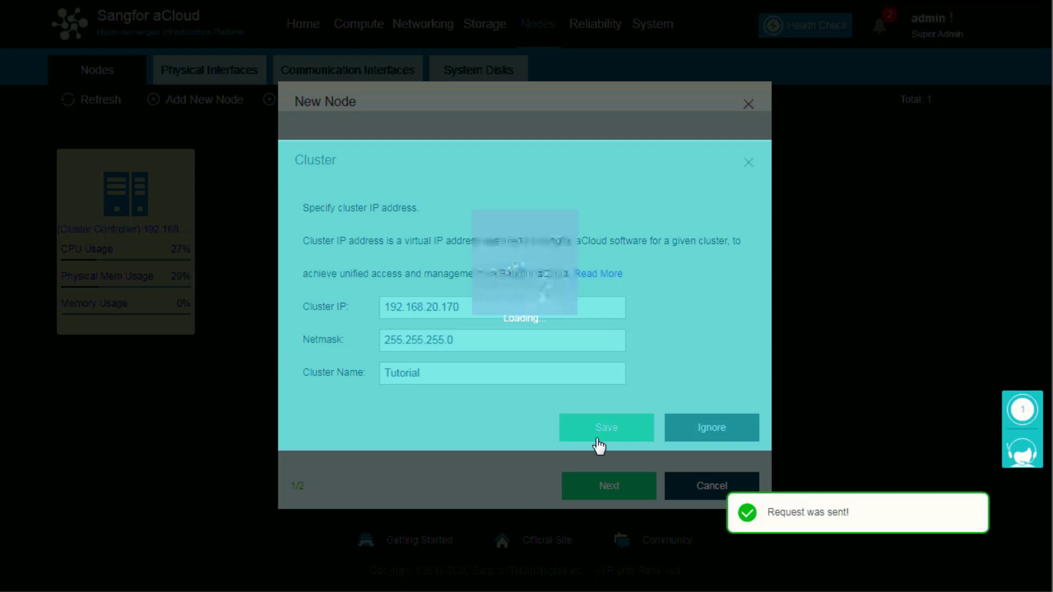
Step: Select node 192.168.20.172, add it to the cluster and confirm the warning
left_click(606, 427)
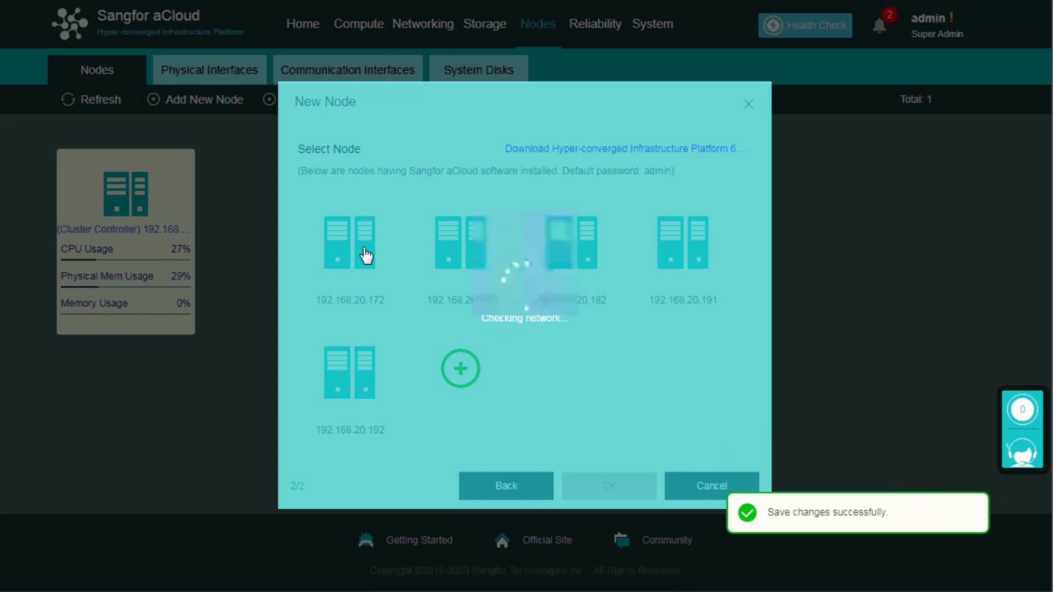
left_click(349, 242)
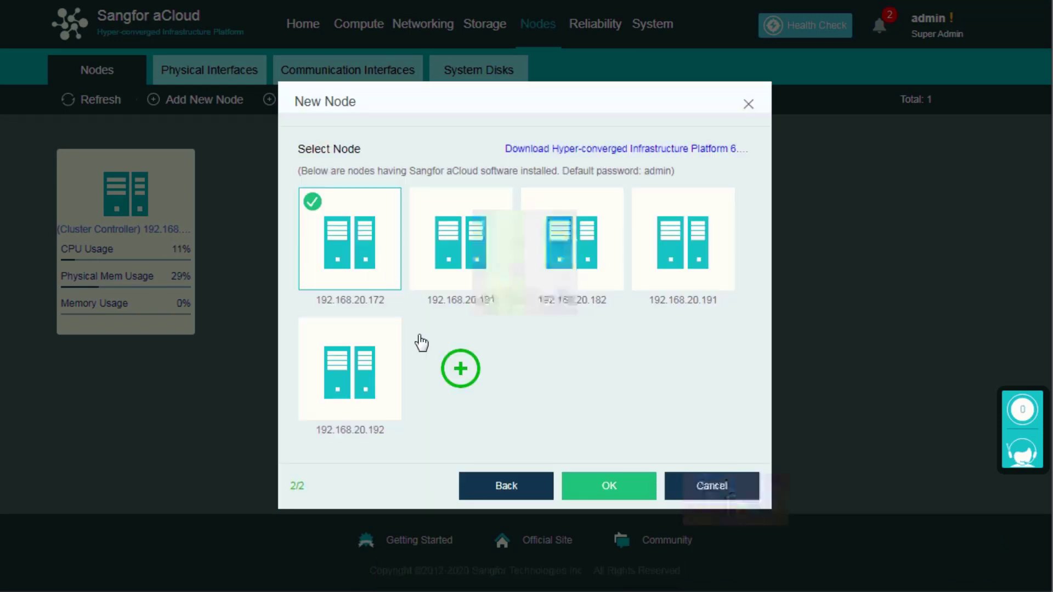
left_click(607, 486)
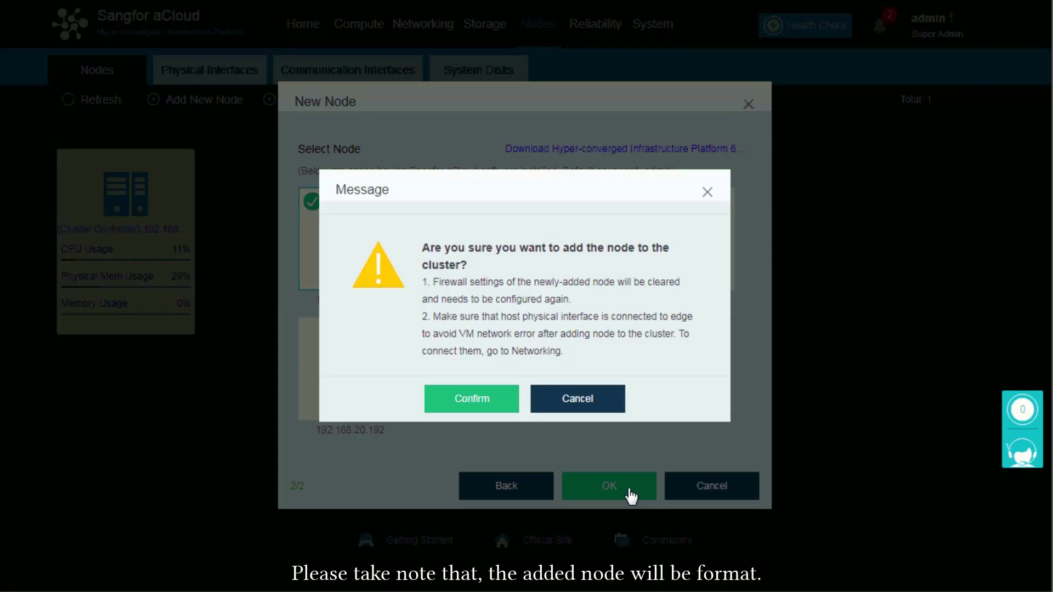
mouse_move(476, 454)
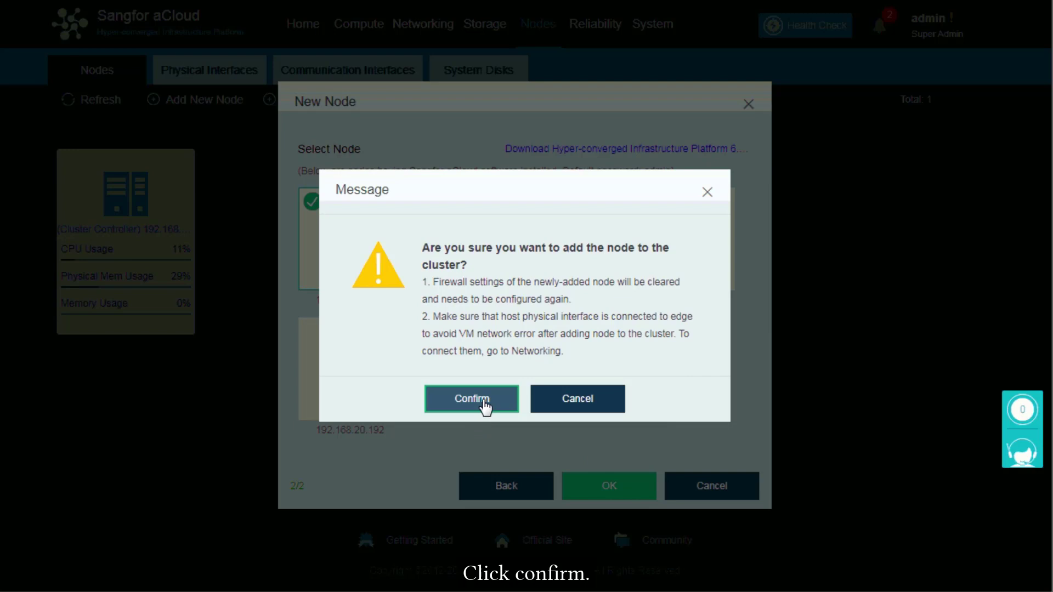
left_click(472, 398)
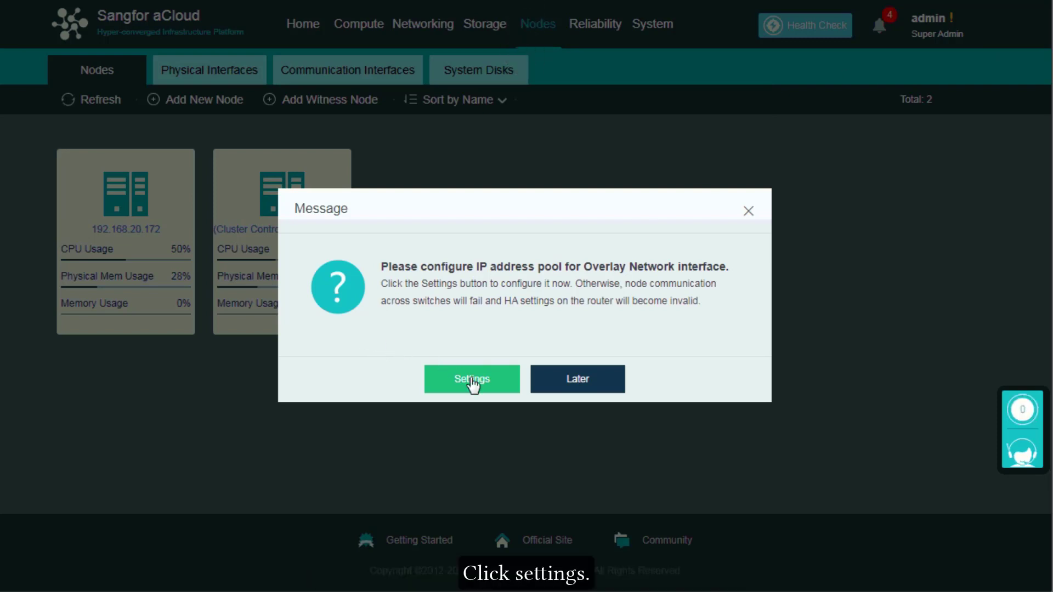
Step: Set the overlay IP pool to 10.10.10.1-10.10.10.254 with netmask 255.255.255.0 and save it
left_click(472, 379)
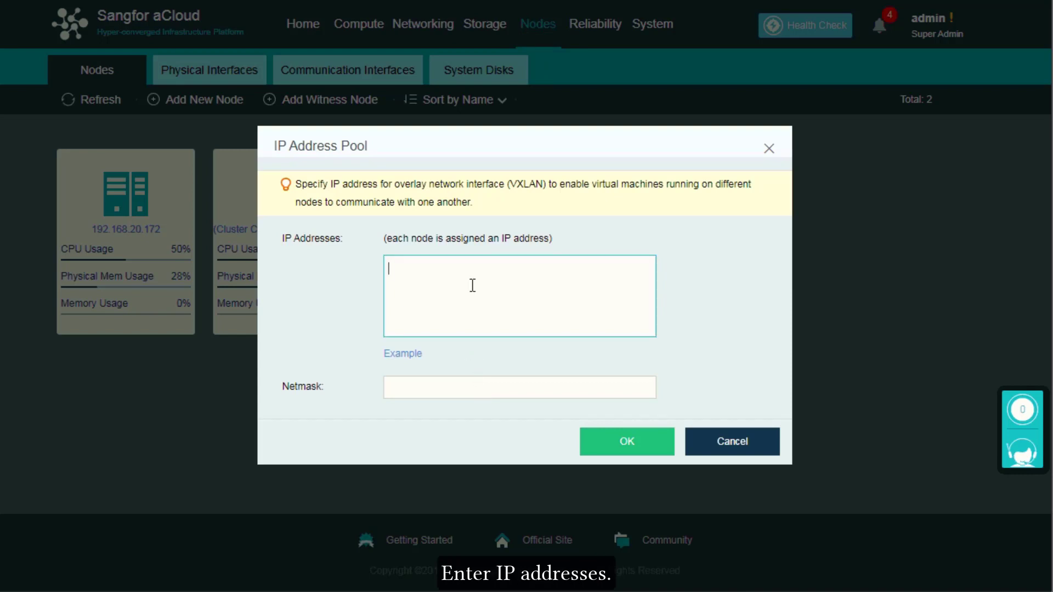
type("10.10")
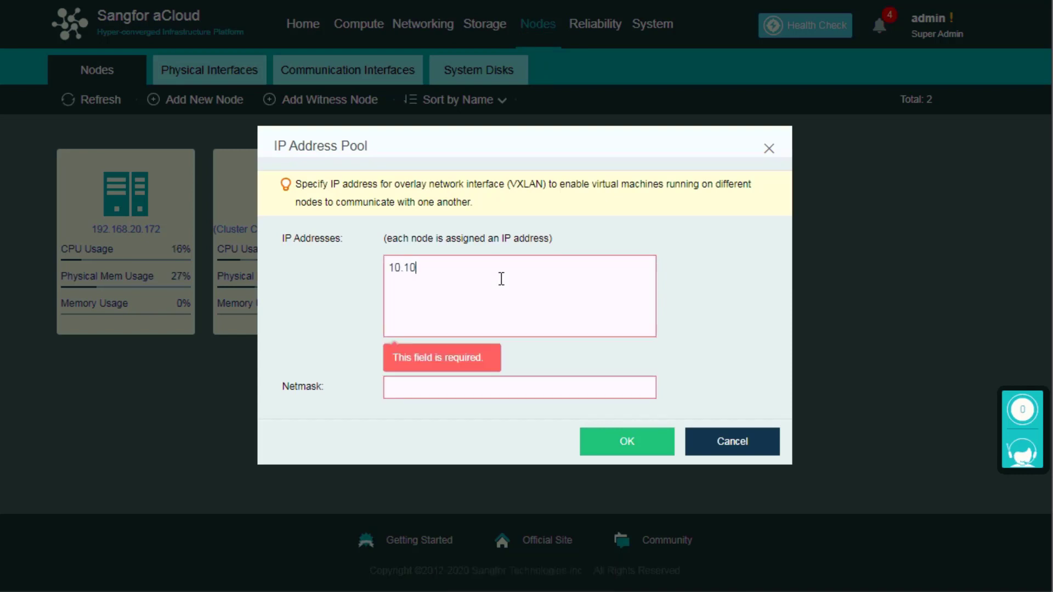
type(".10.")
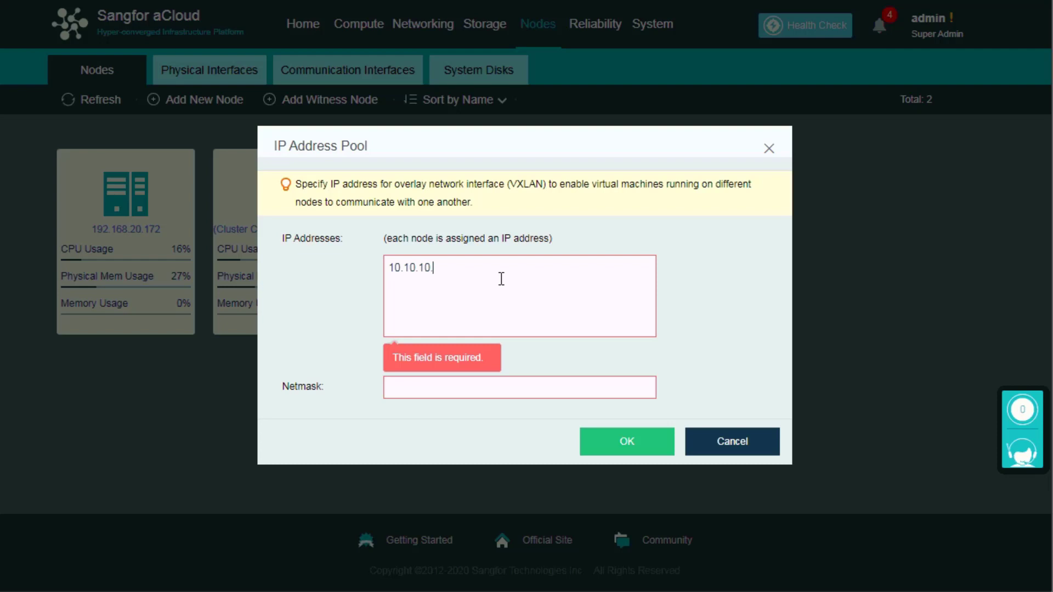
type("1-10.1")
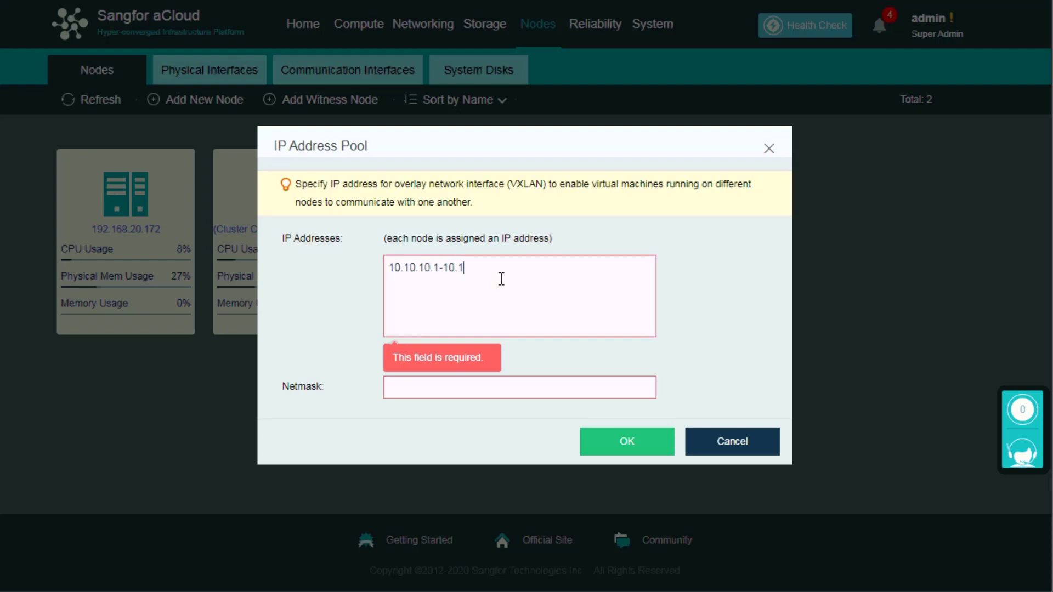
type("0.10.254")
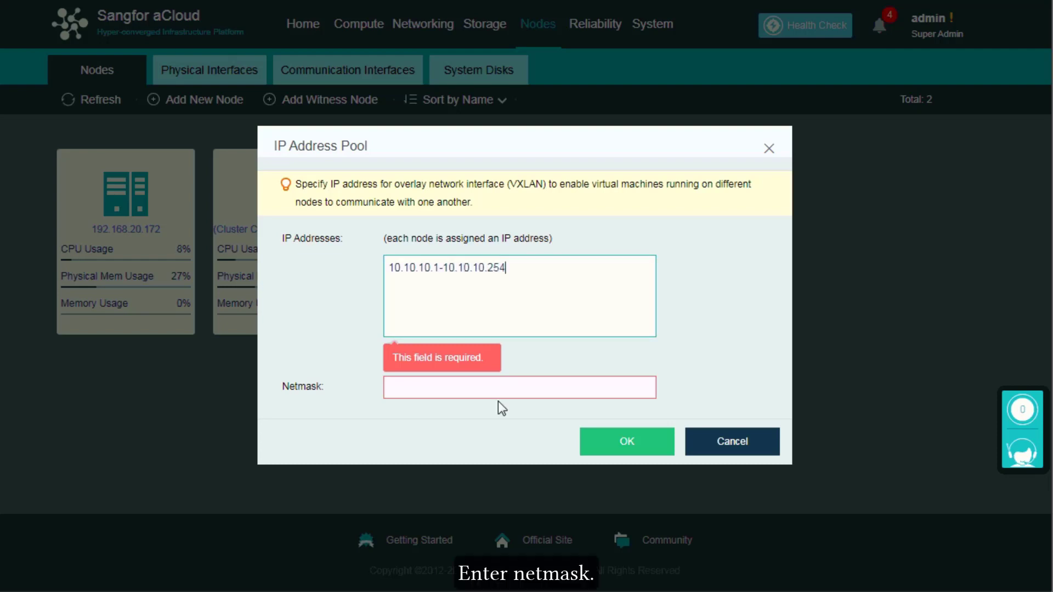
type("255.255.255.0")
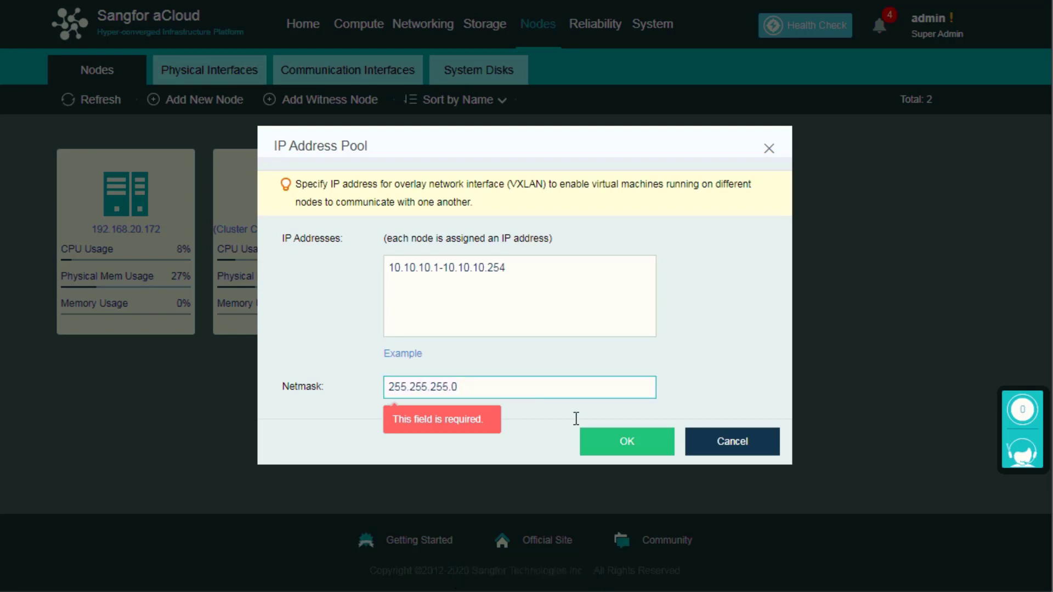
left_click(731, 441)
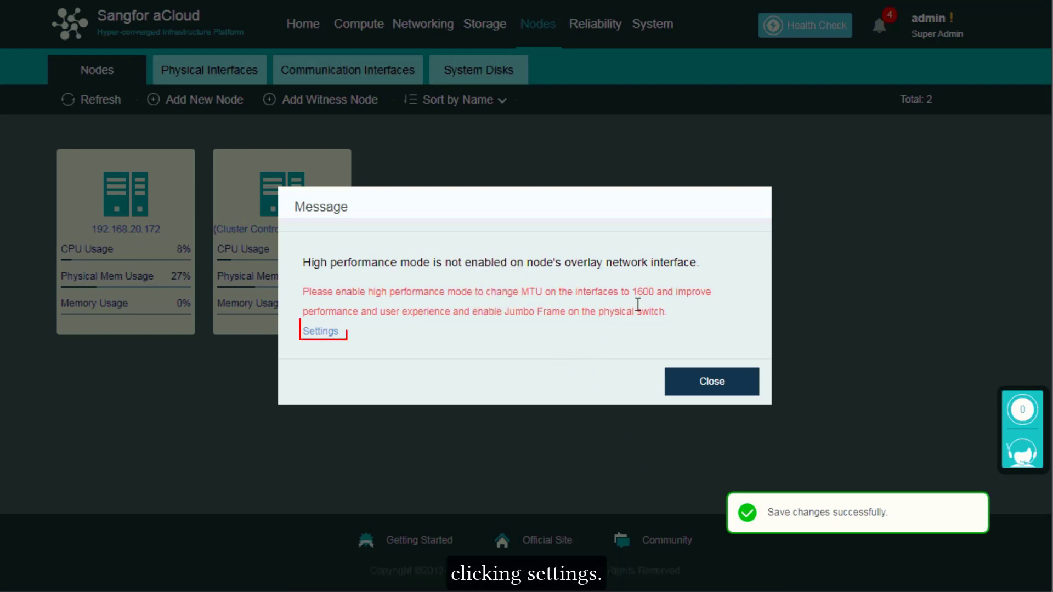
Step: Accept the overlay interface assignments for both nodes and dismiss the high performance mode warning
left_click(322, 332)
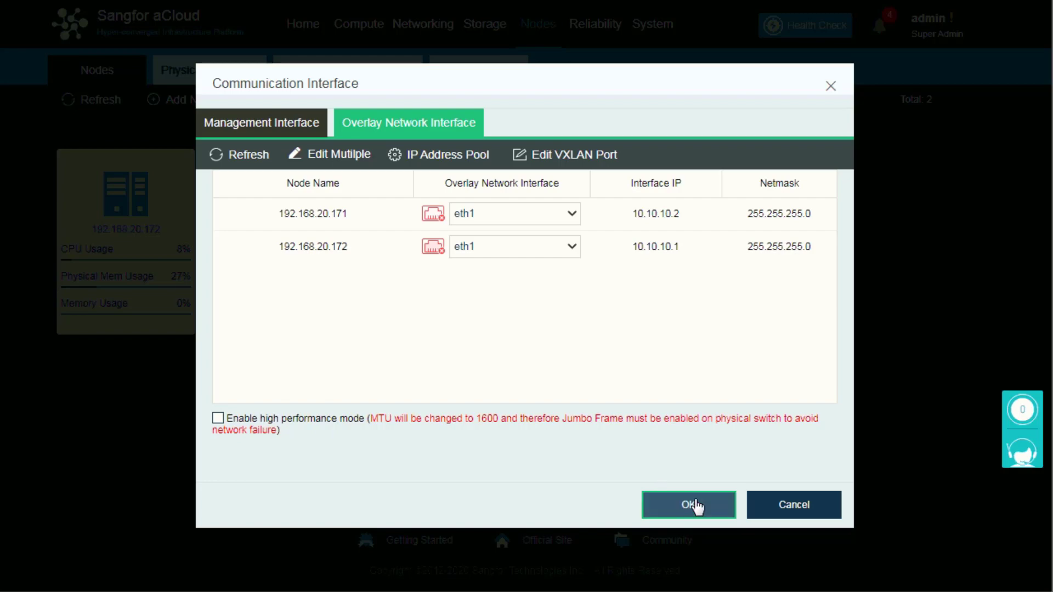
left_click(687, 505)
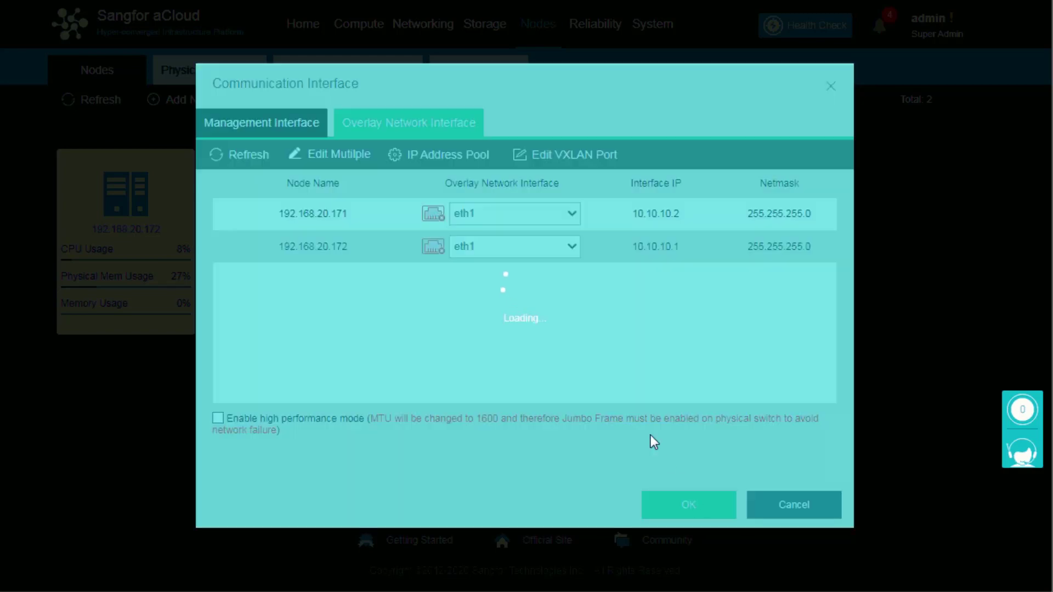
left_click(687, 505)
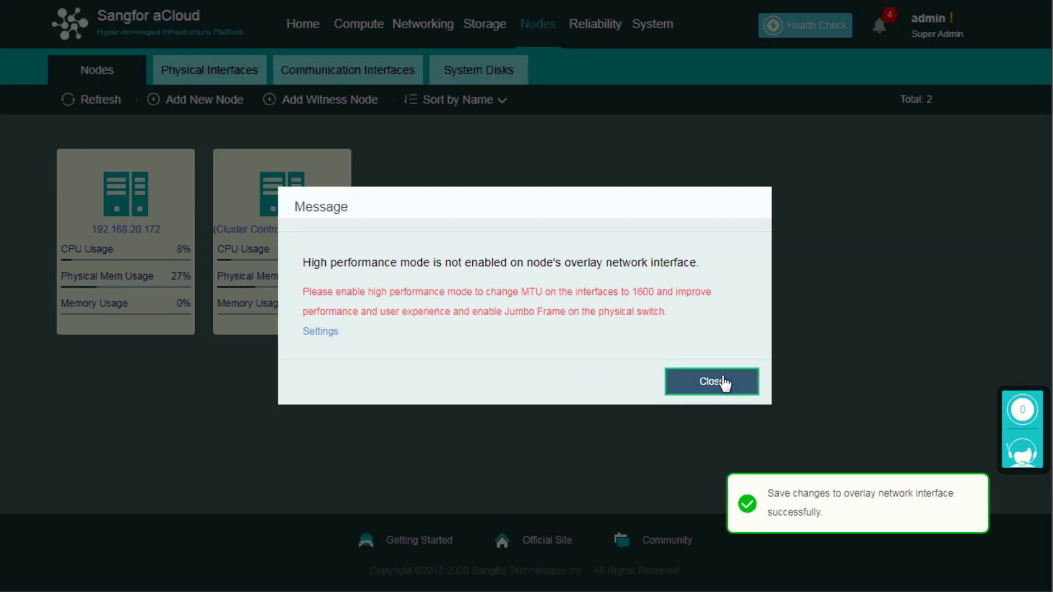
left_click(711, 382)
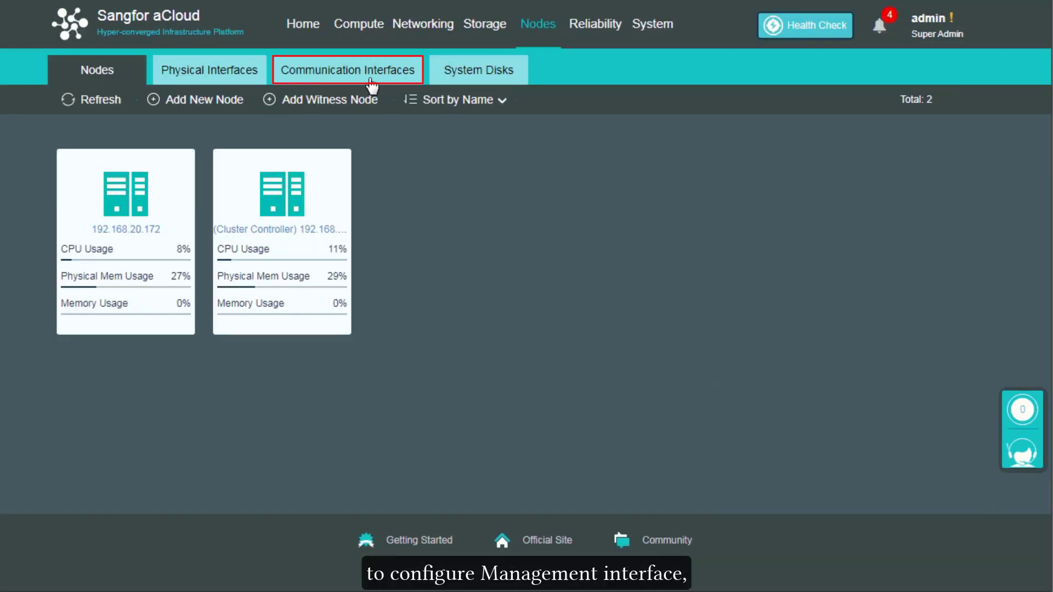
Step: In Communication Interfaces, set the overlay interface of both nodes to eth2 and save
left_click(348, 70)
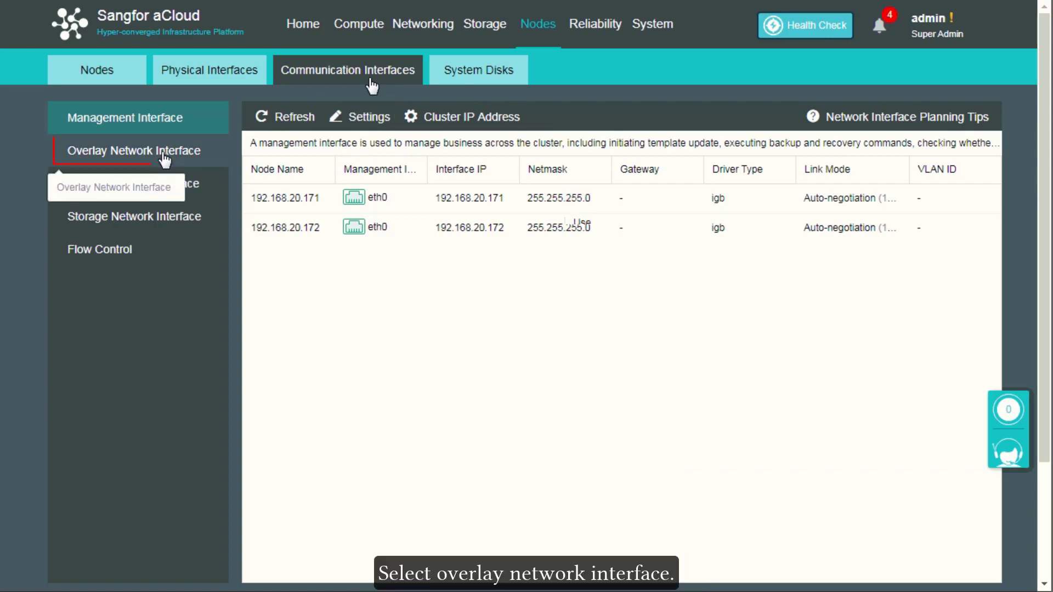
left_click(133, 151)
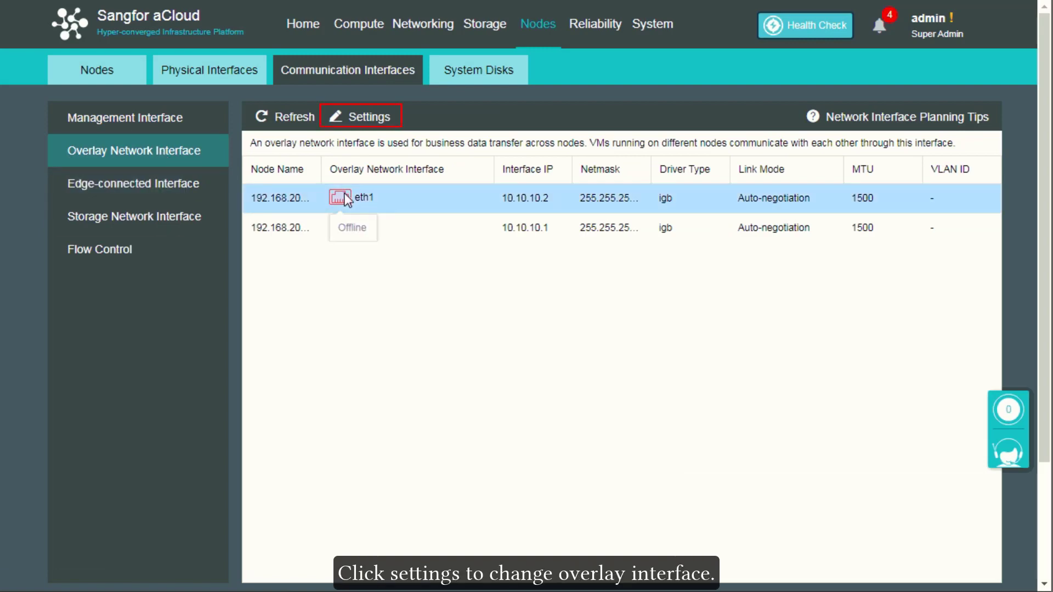
left_click(361, 116)
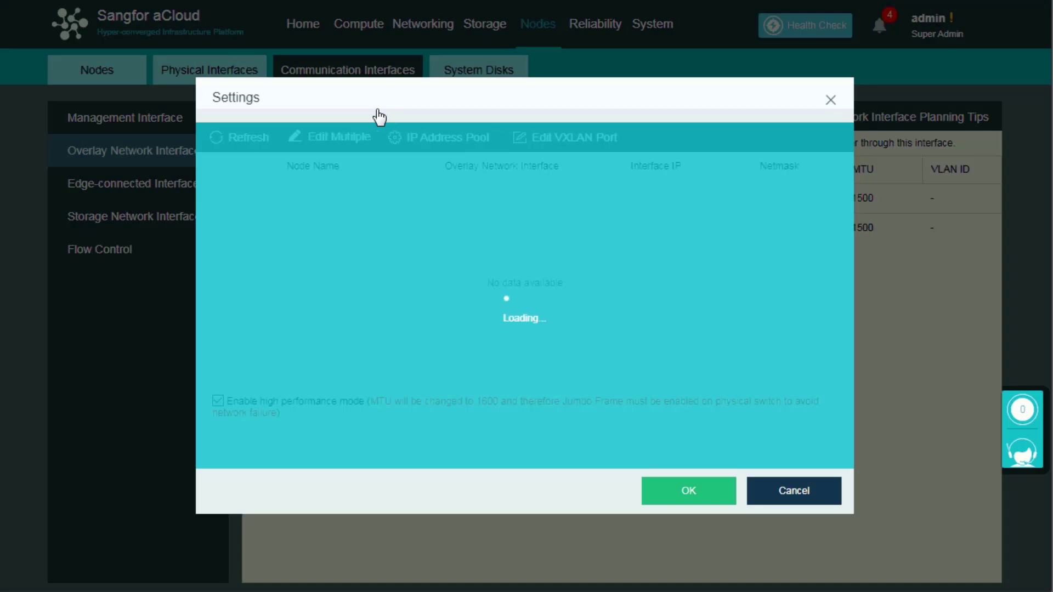
left_click(513, 196)
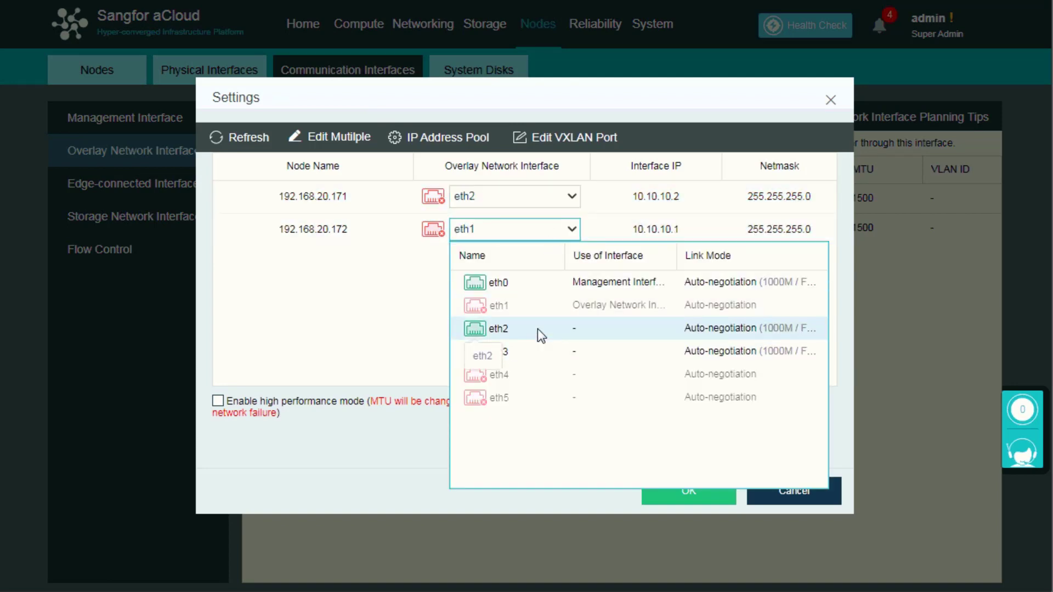
left_click(498, 328)
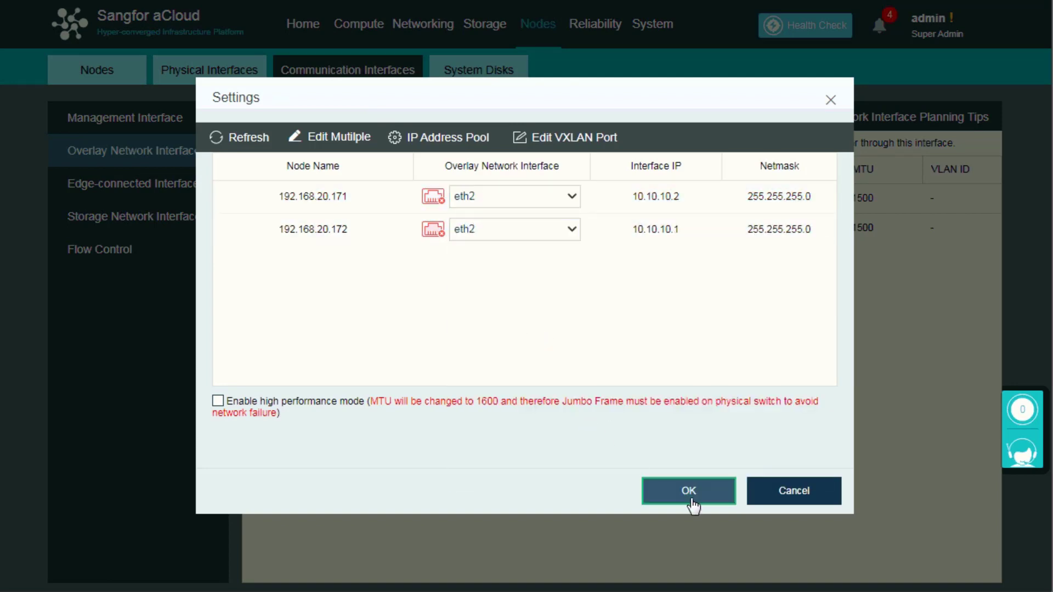
left_click(687, 490)
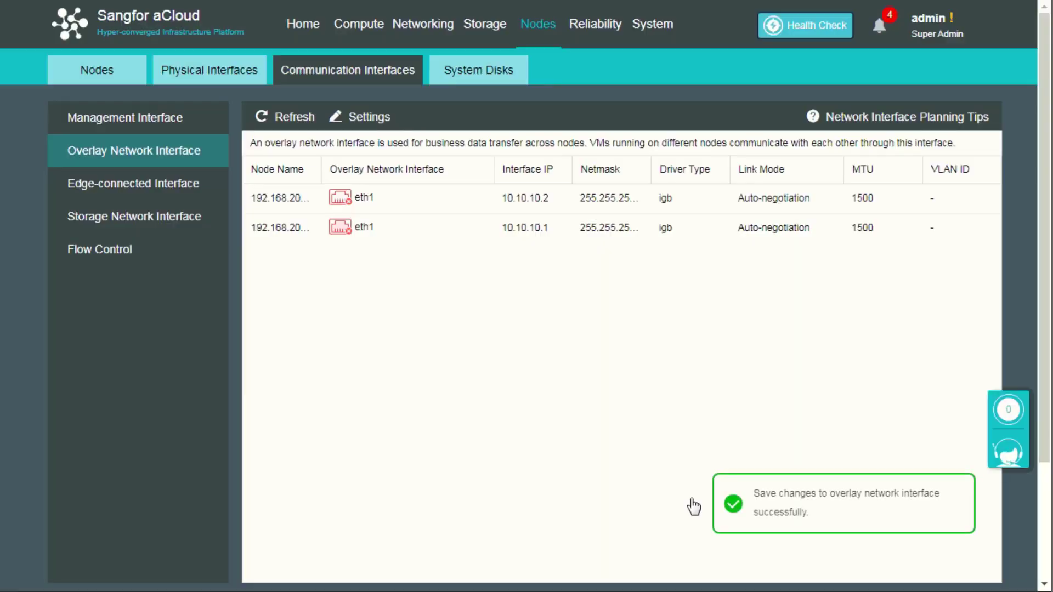
left_click(133, 183)
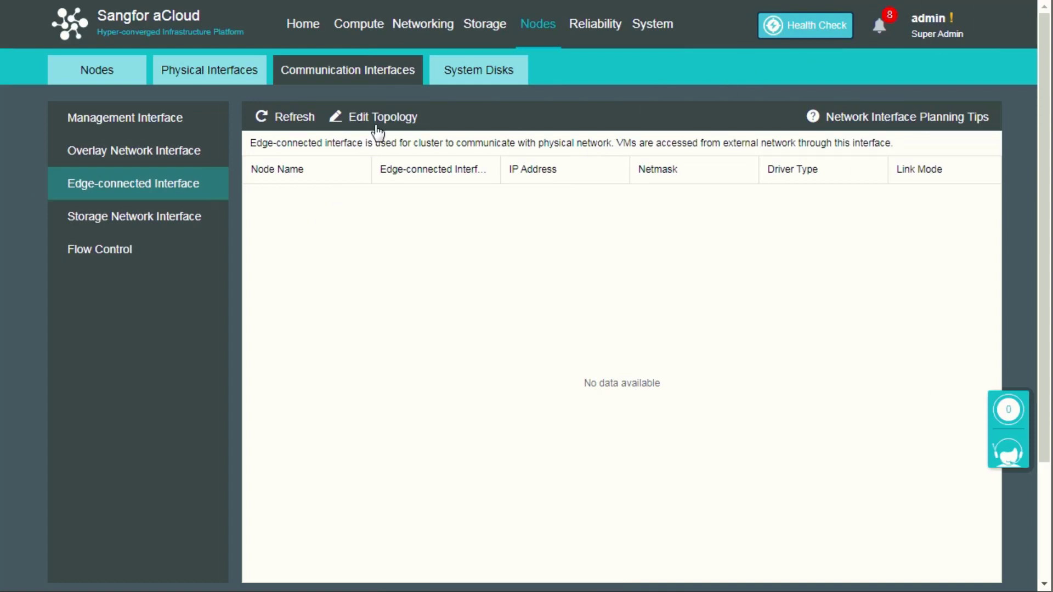
Step: In the topology editor, add edge1 connected to eth0 on both nodes and apply the changes
left_click(423, 23)
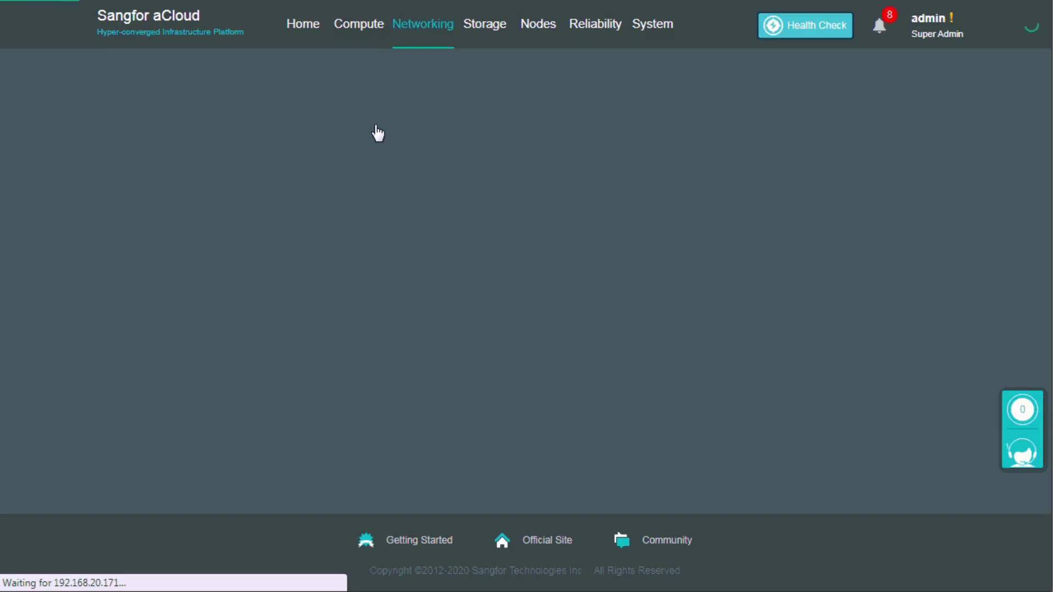
left_click(423, 23)
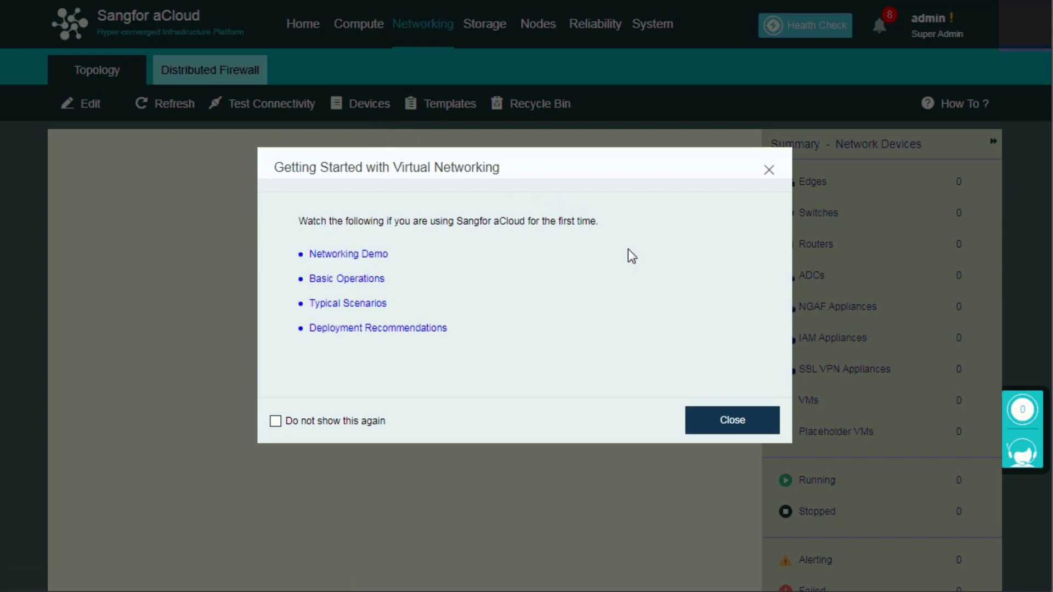
left_click(731, 420)
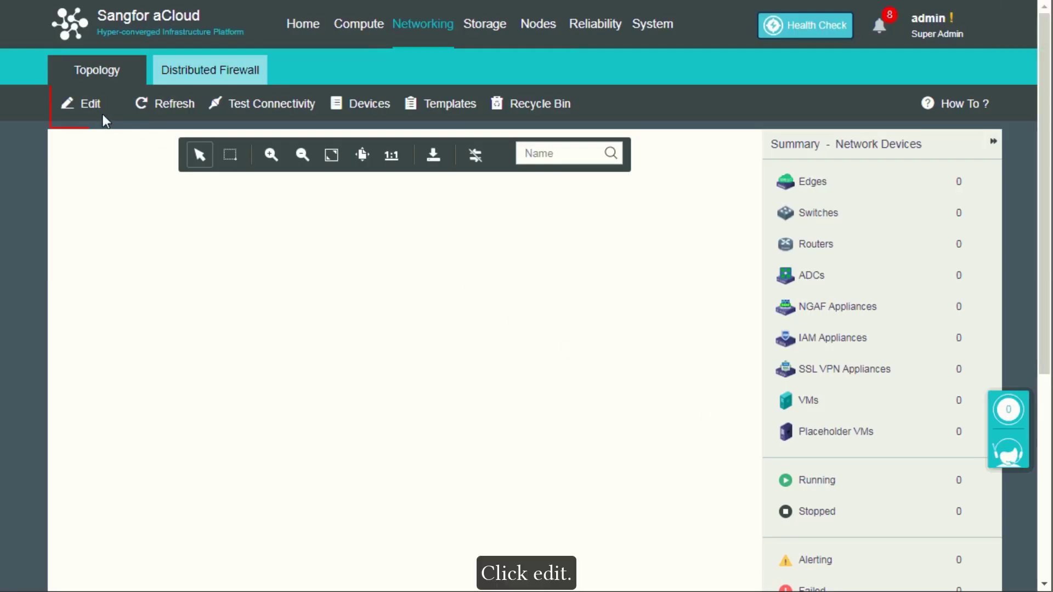
left_click(89, 103)
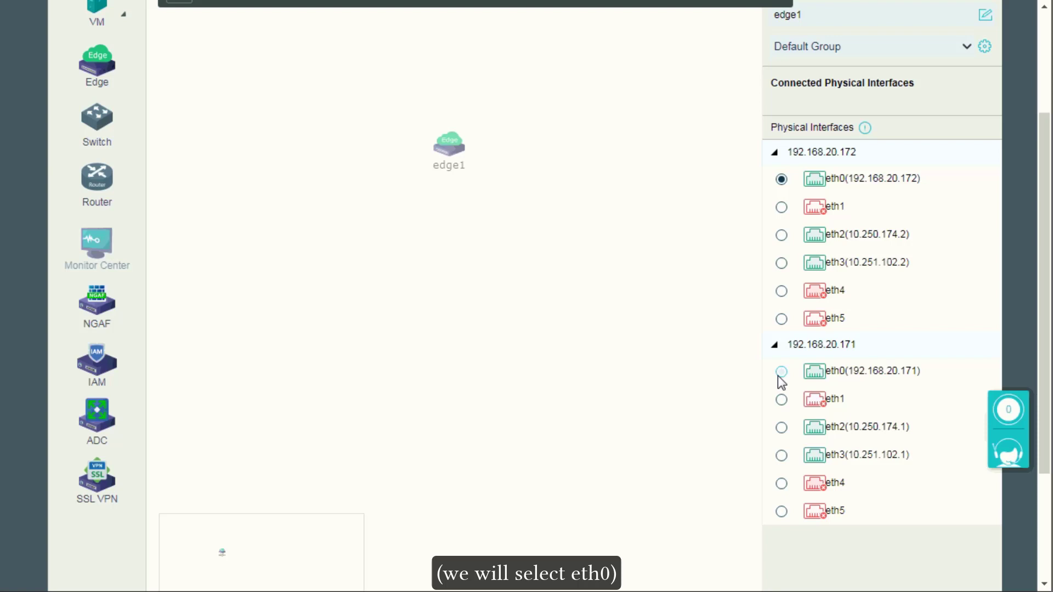
left_click(781, 371)
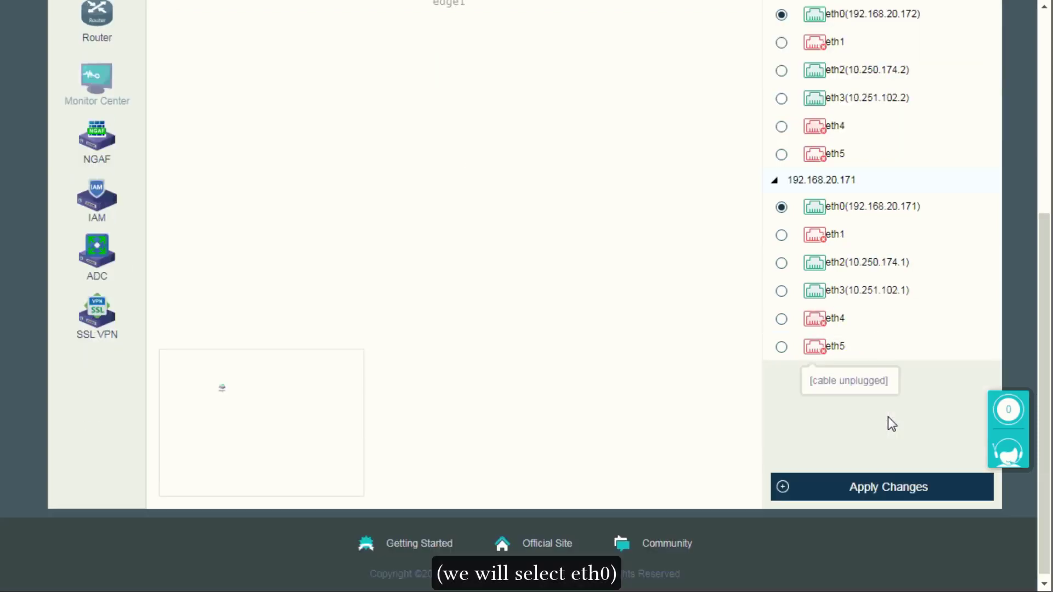
left_click(887, 487)
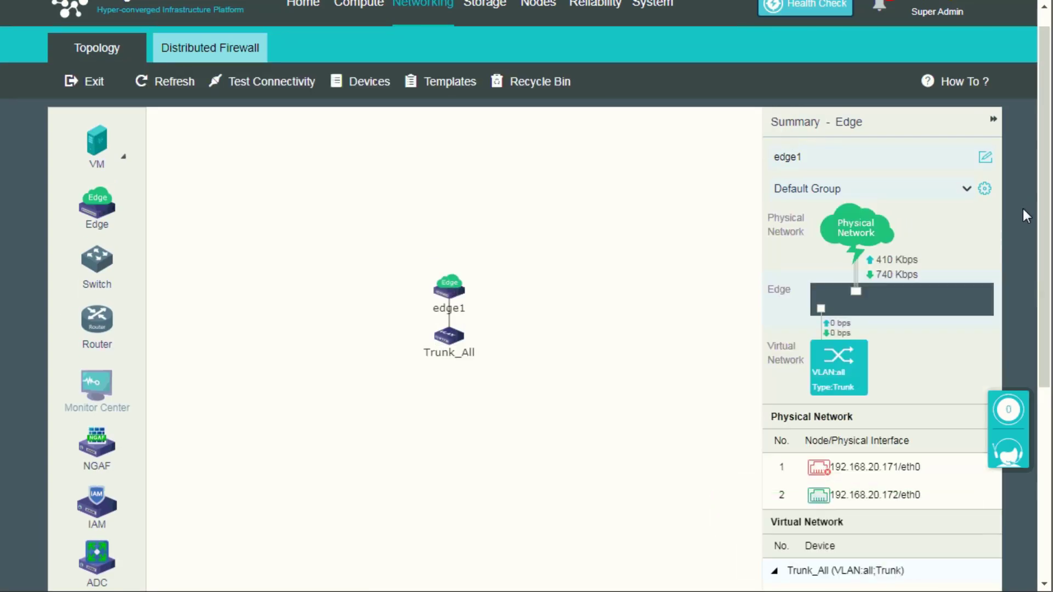
left_click(538, 23)
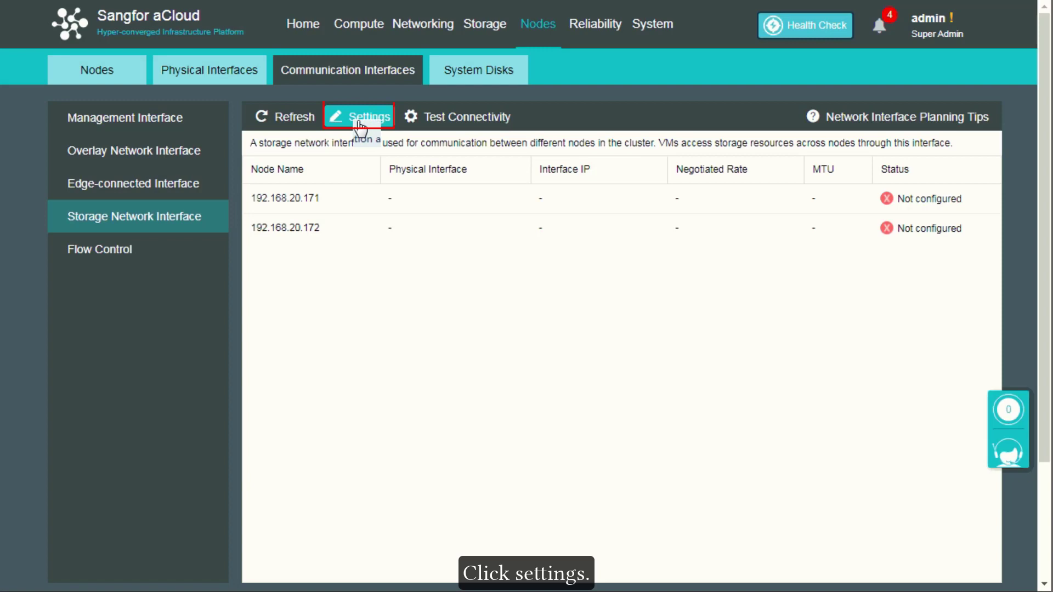
Step: Set eth3 as storage interface on both nodes (10.251.251.1, 10.251.251.2) without link aggregation, acknowledging the non-10-Gigabit warning
left_click(358, 118)
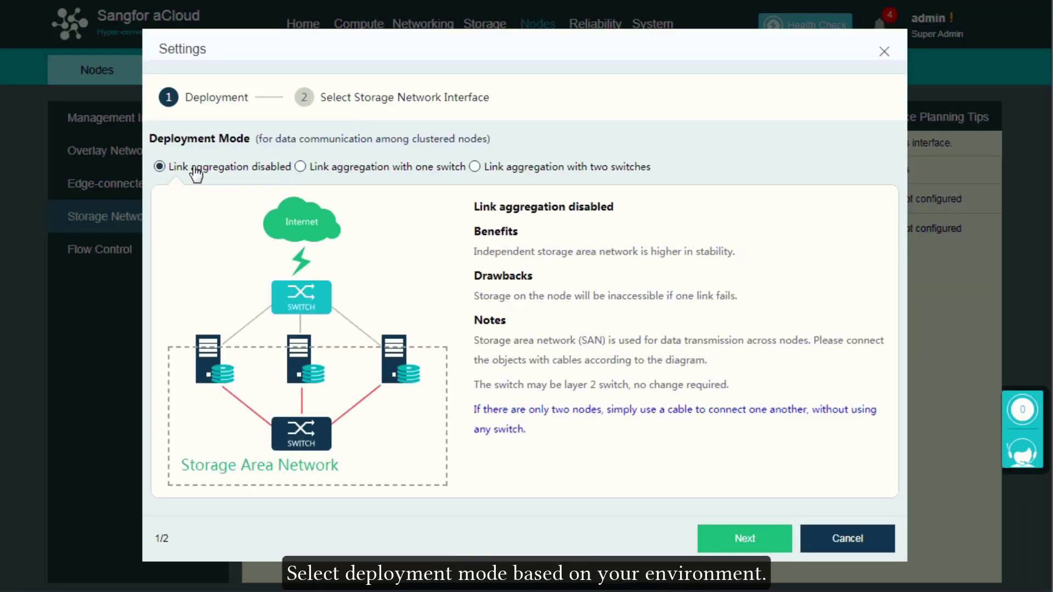
mouse_move(738, 508)
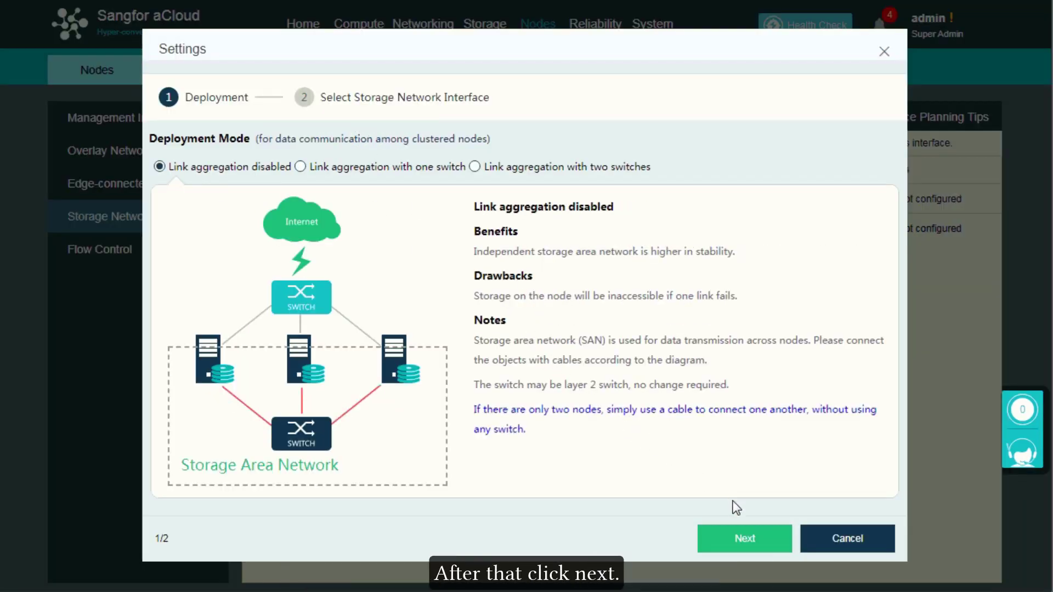
left_click(743, 537)
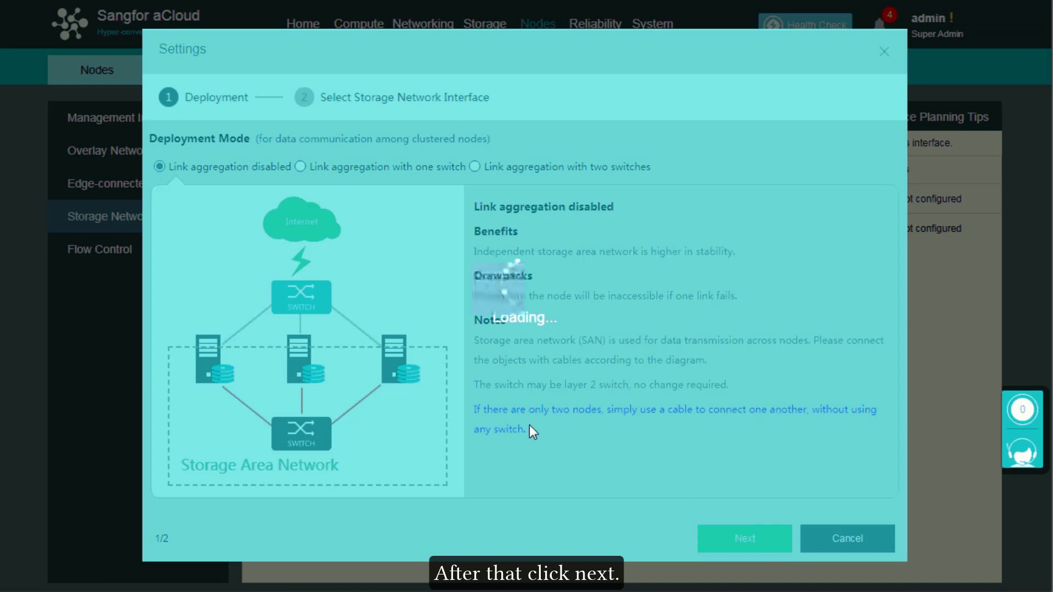
left_click(744, 538)
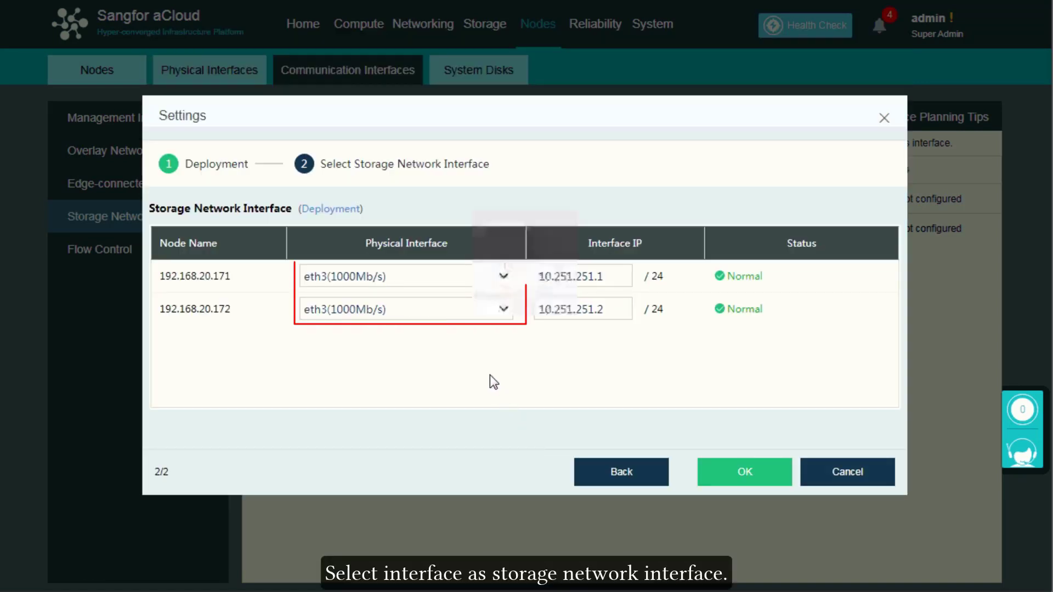
mouse_move(744, 472)
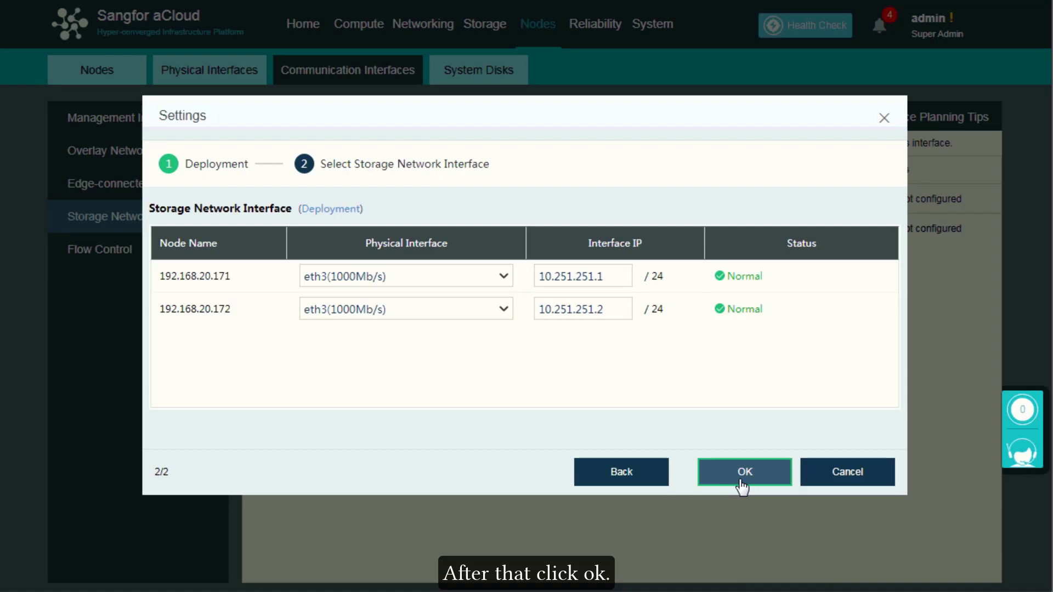
left_click(744, 471)
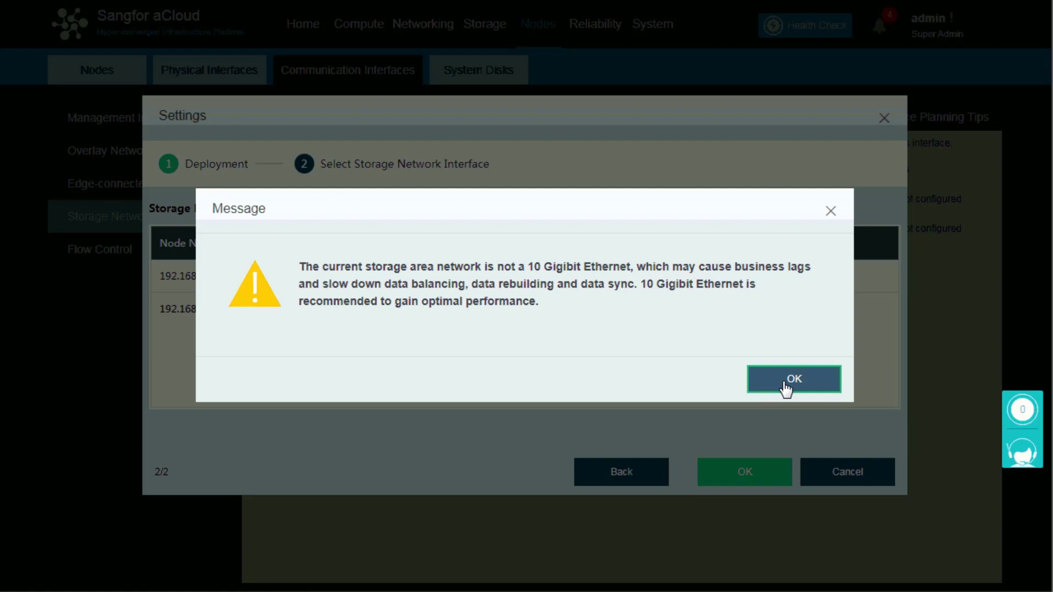
left_click(793, 378)
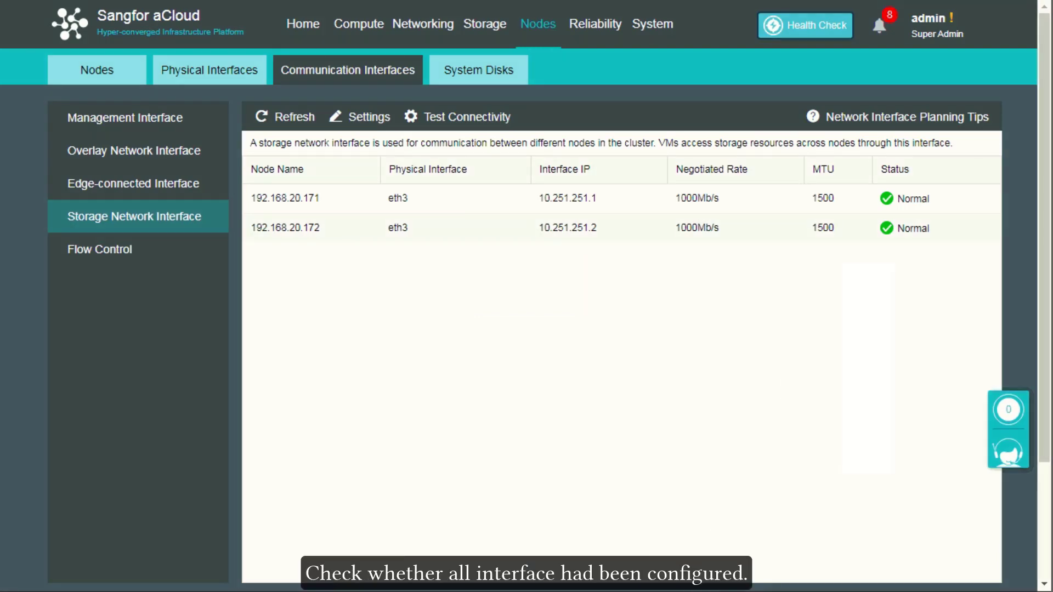
mouse_move(335, 349)
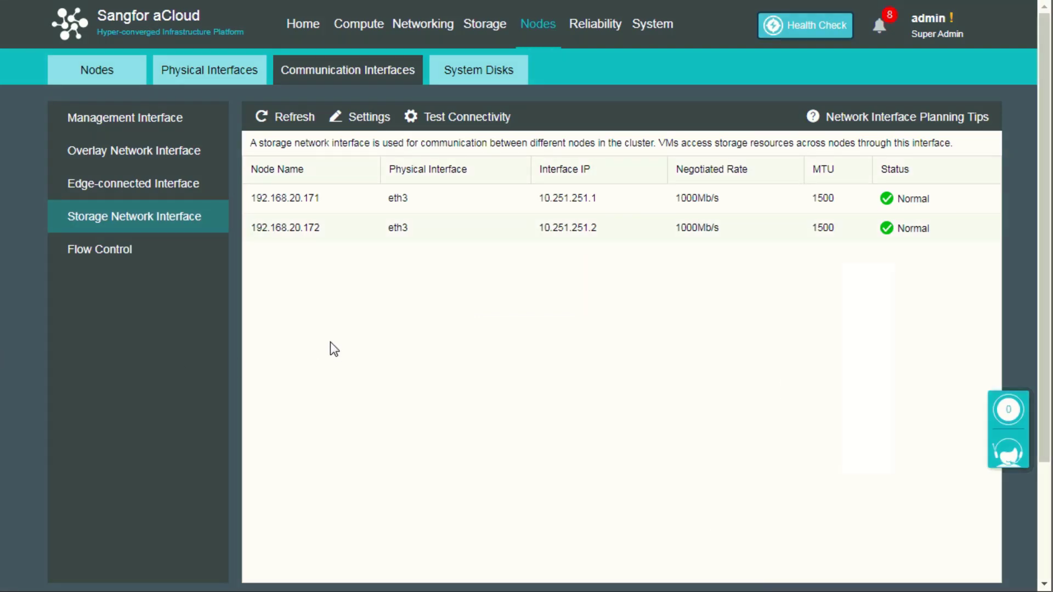
Step: Review the management, overlay, edge-connected and storage interface lists to confirm all are configured
left_click(124, 117)
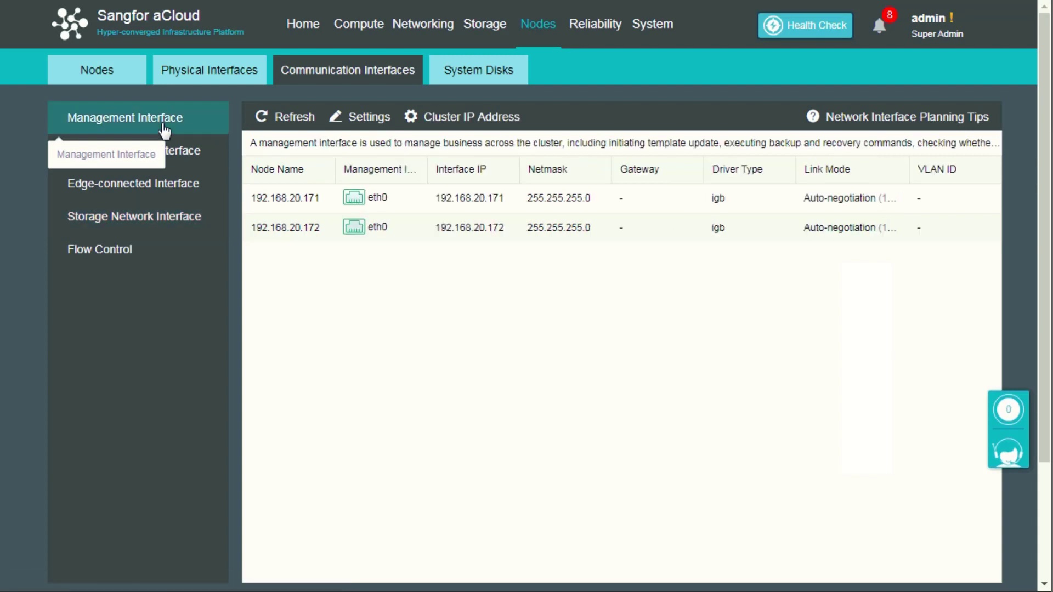
left_click(132, 150)
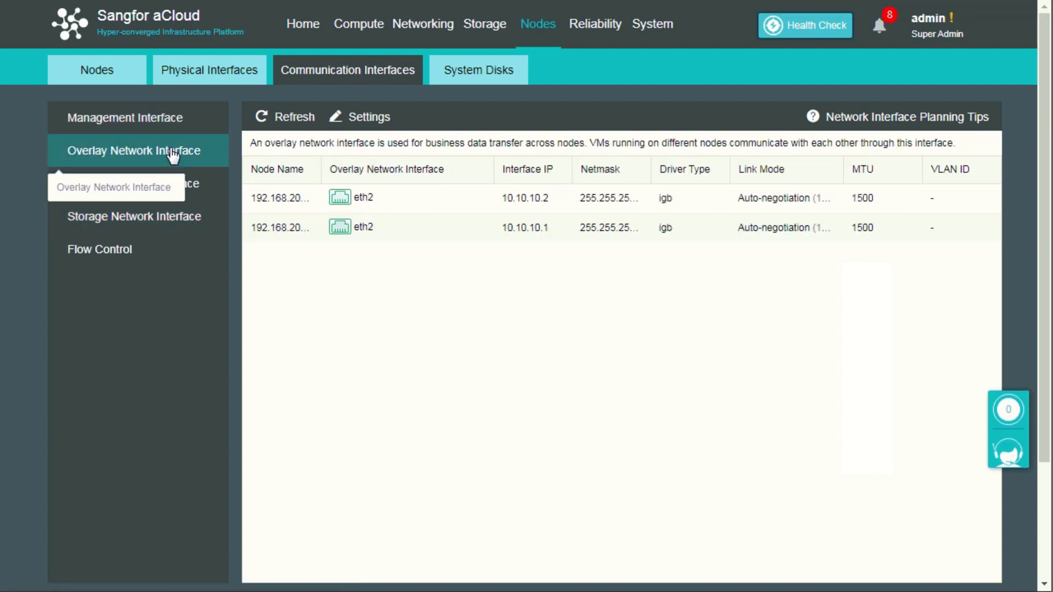
left_click(134, 183)
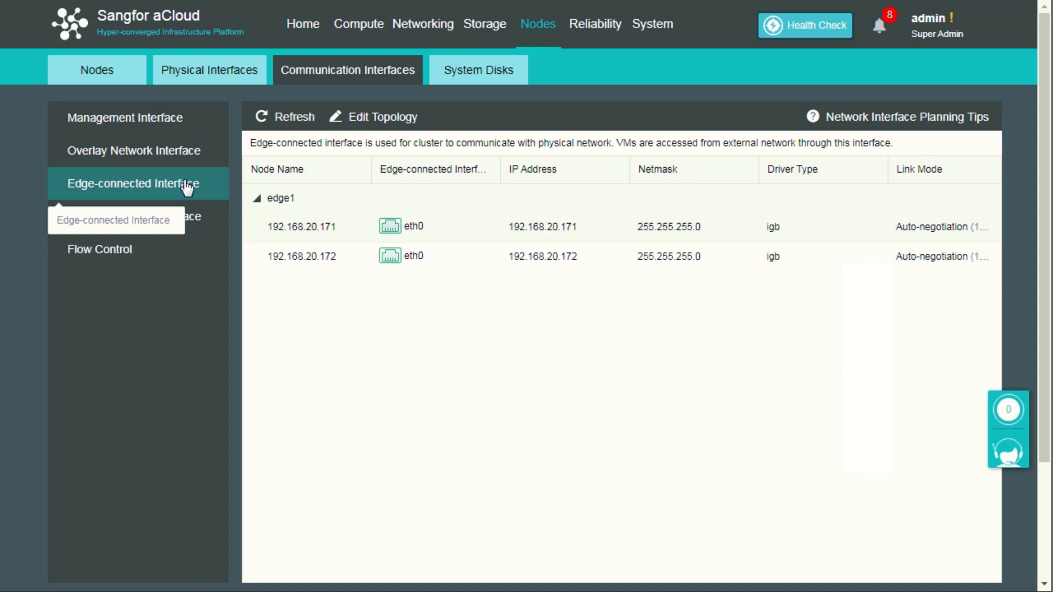
left_click(133, 216)
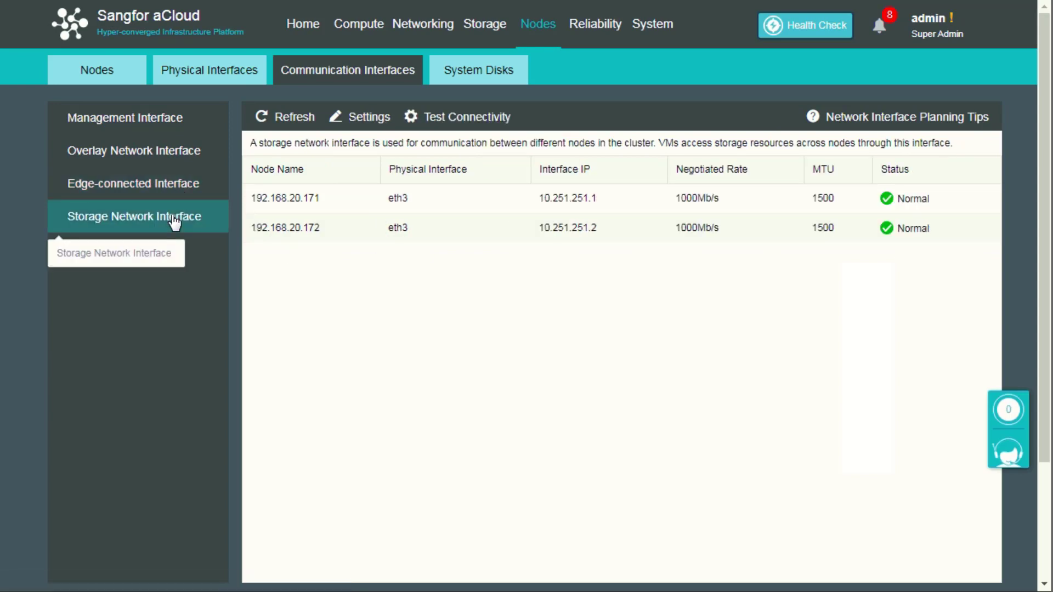
Step: Return to Home and show the Nodes page listing both cluster nodes online
left_click(301, 24)
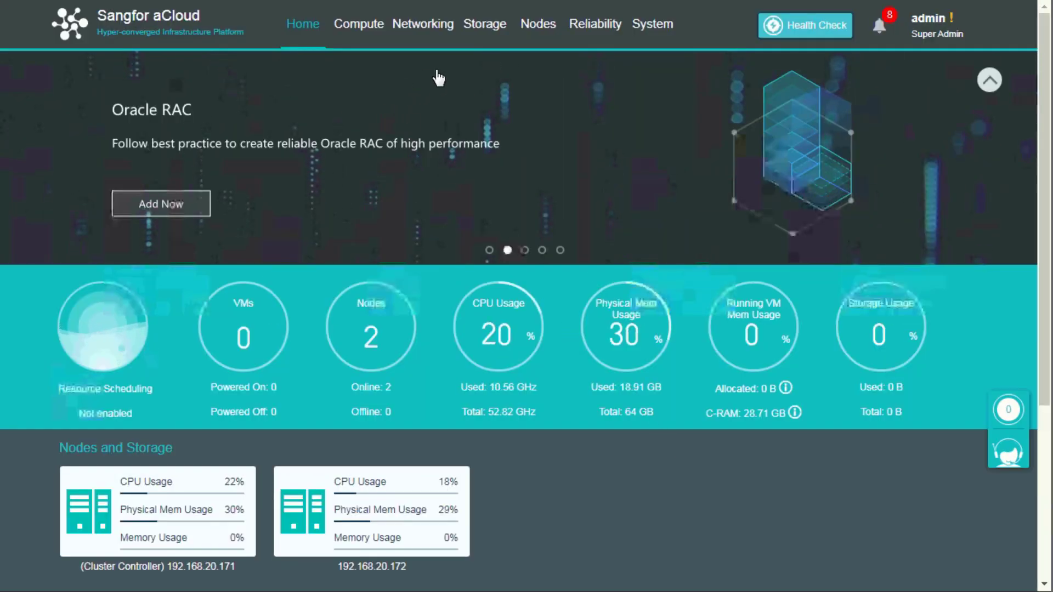
left_click(538, 23)
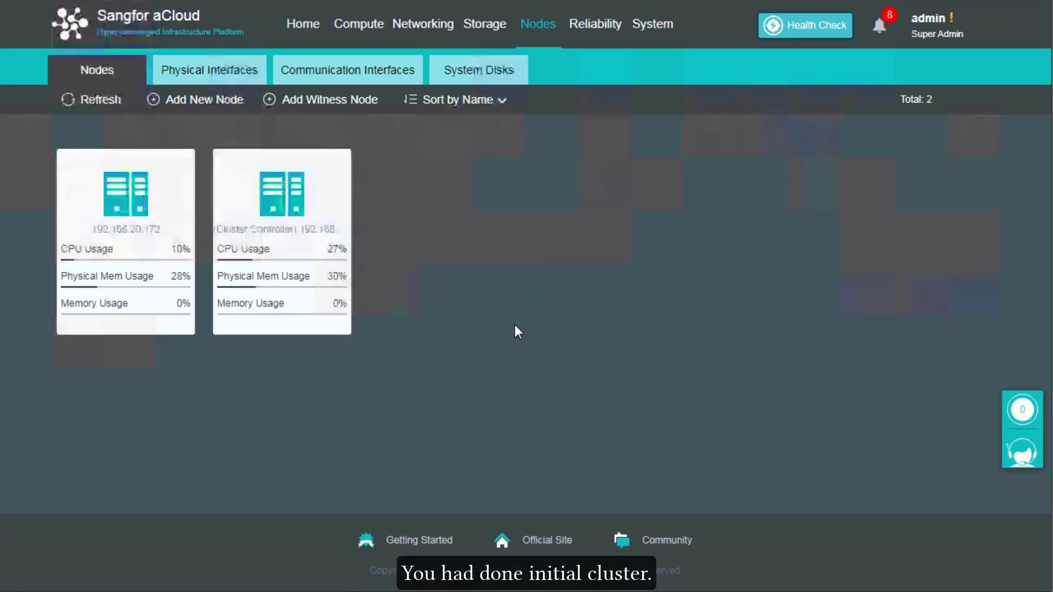